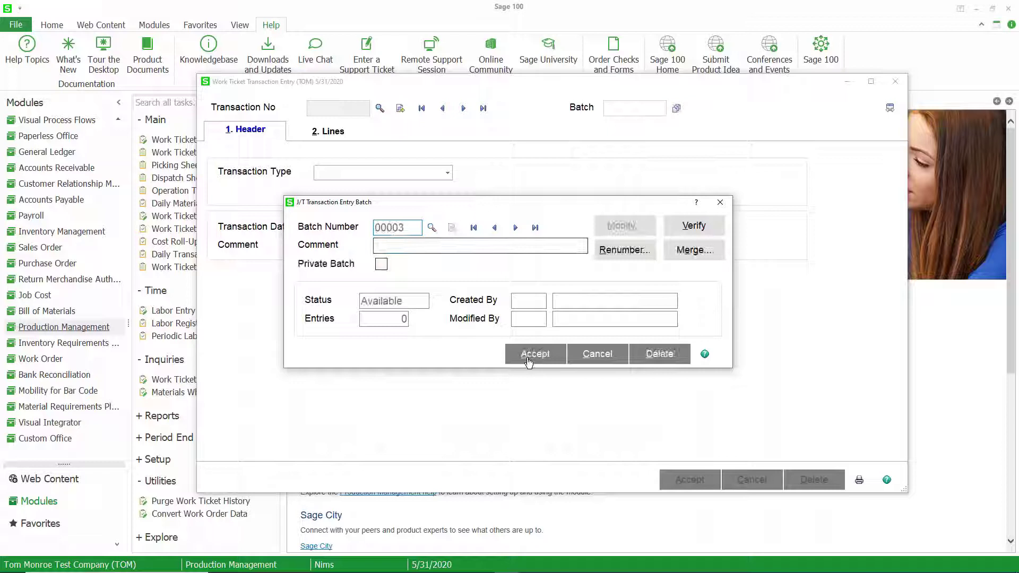
left_click(535, 354)
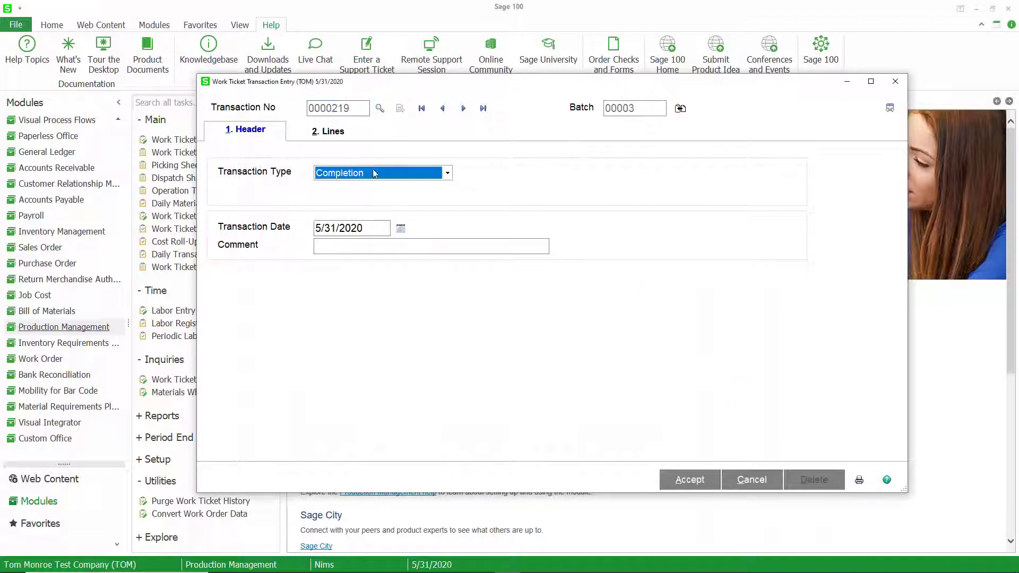
left_click(447, 172)
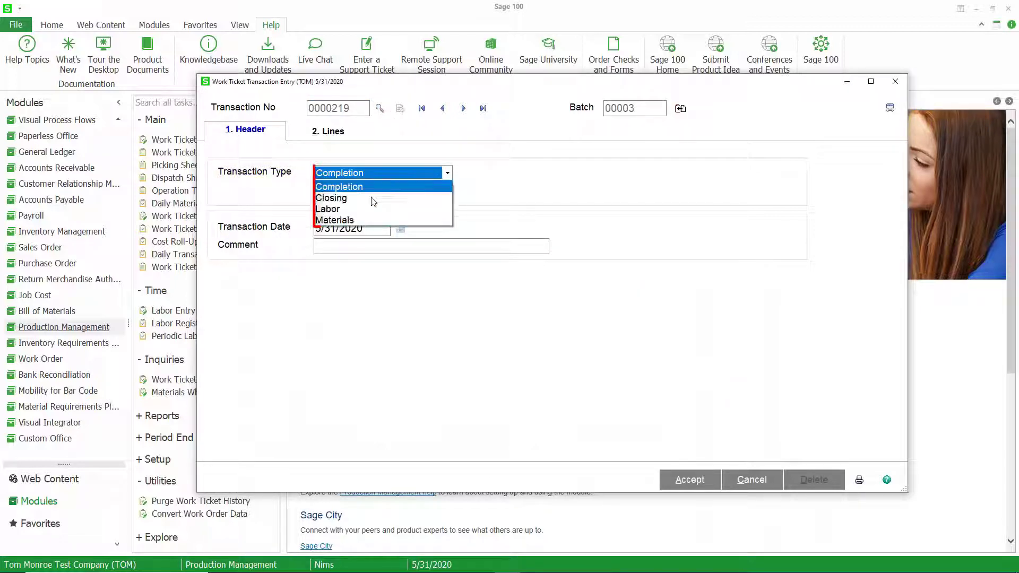
left_click(334, 220)
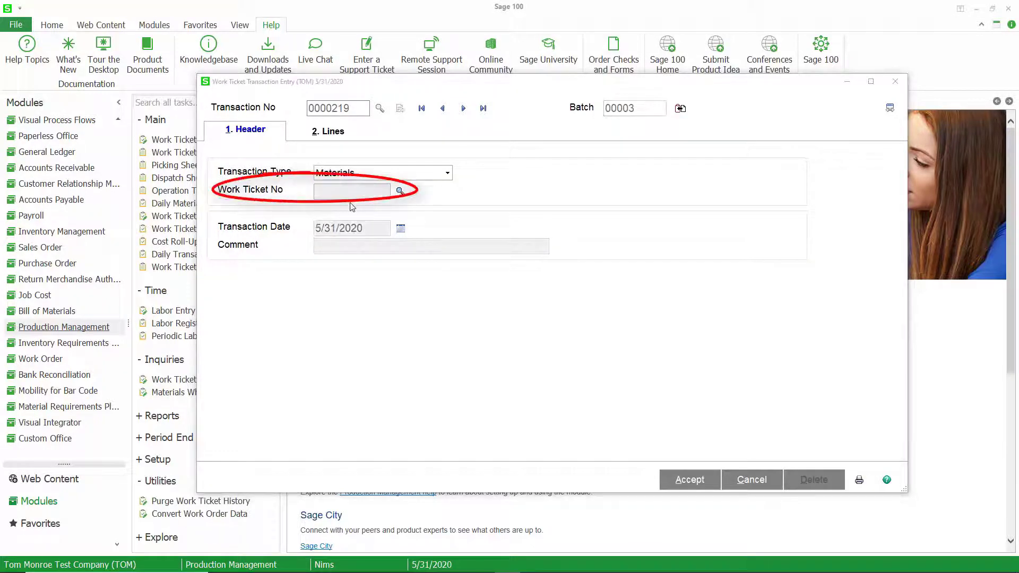
left_click(400, 190)
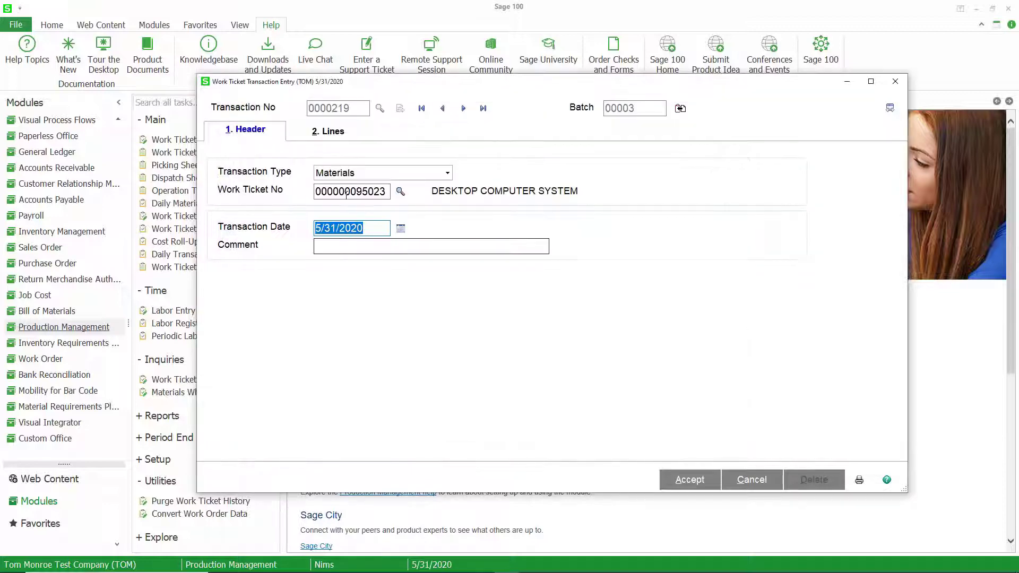
left_click(328, 129)
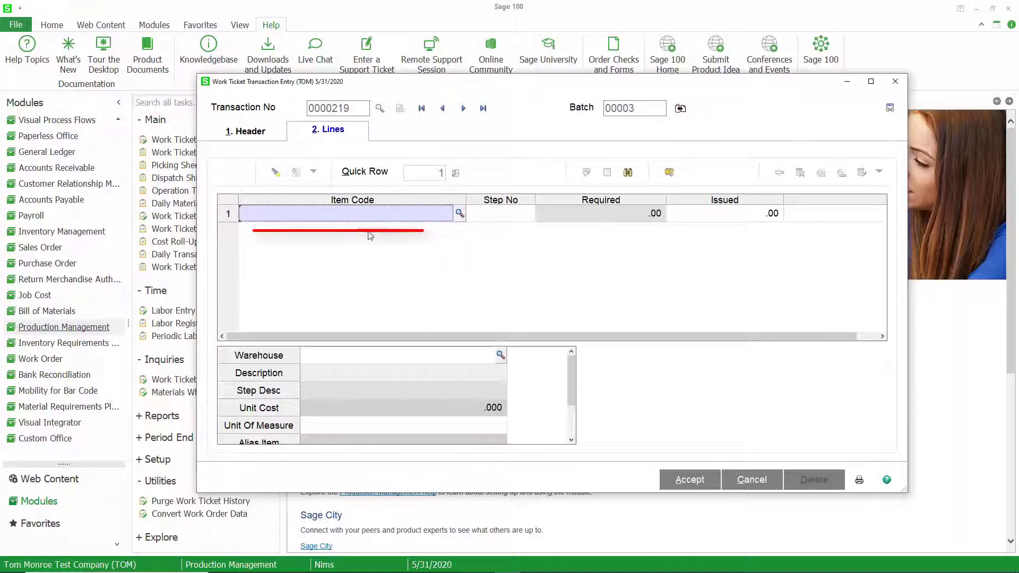
mouse_move(459, 214)
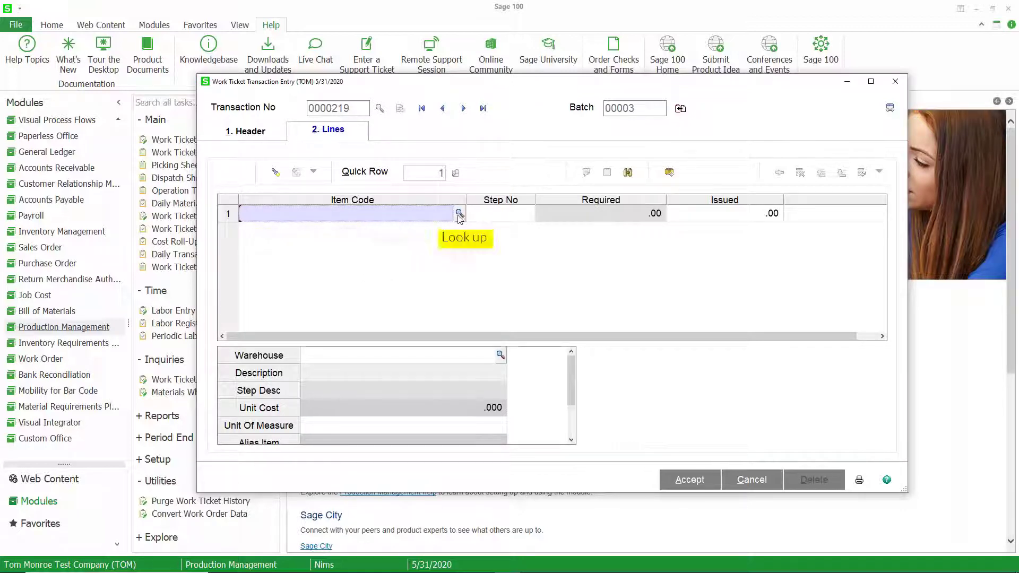
mouse_move(428, 260)
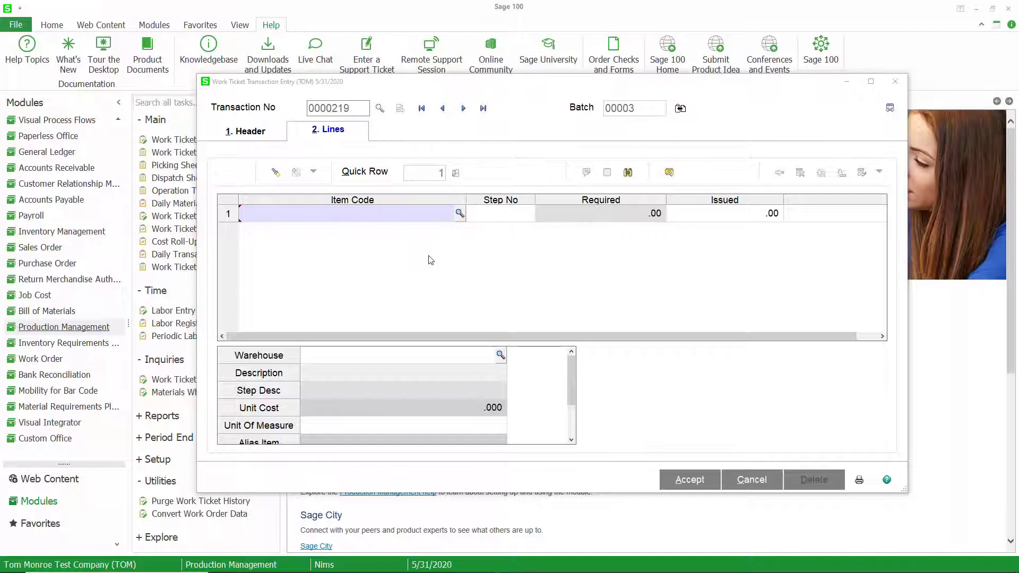
Select SCREW-02554 from the Original Item List for line 1 and issue 16.00
left_click(459, 214)
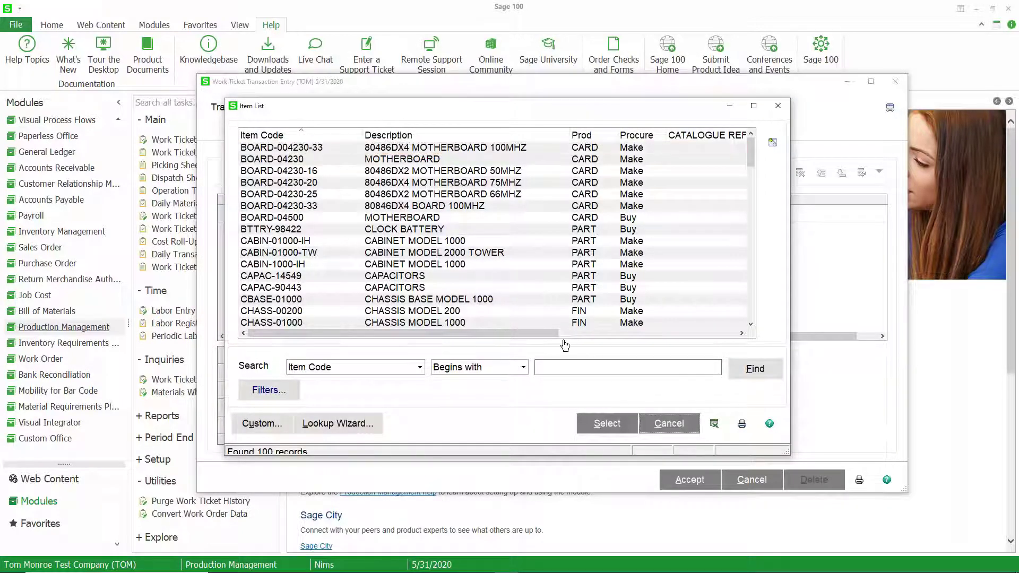
left_click(668, 424)
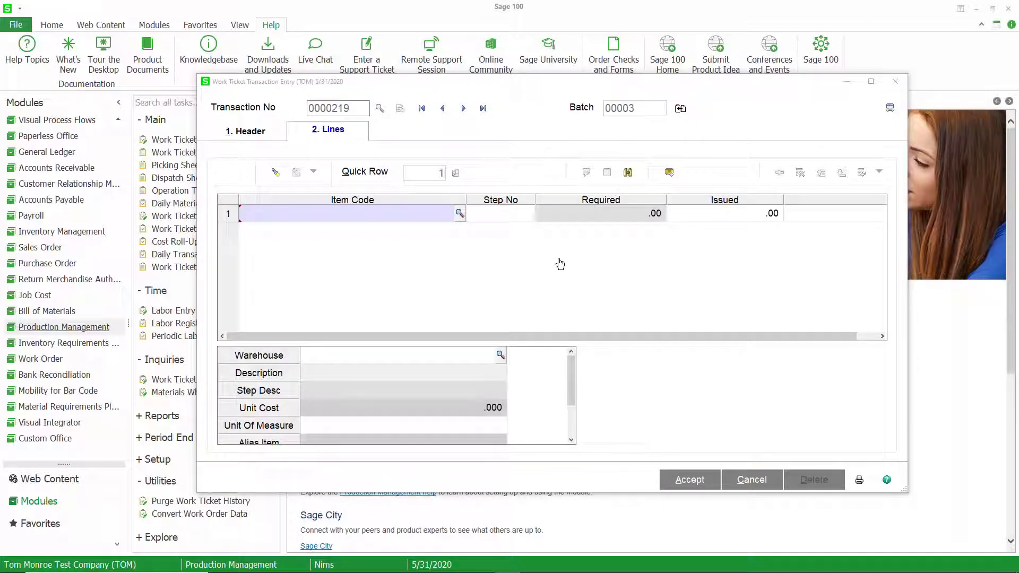
left_click(460, 213)
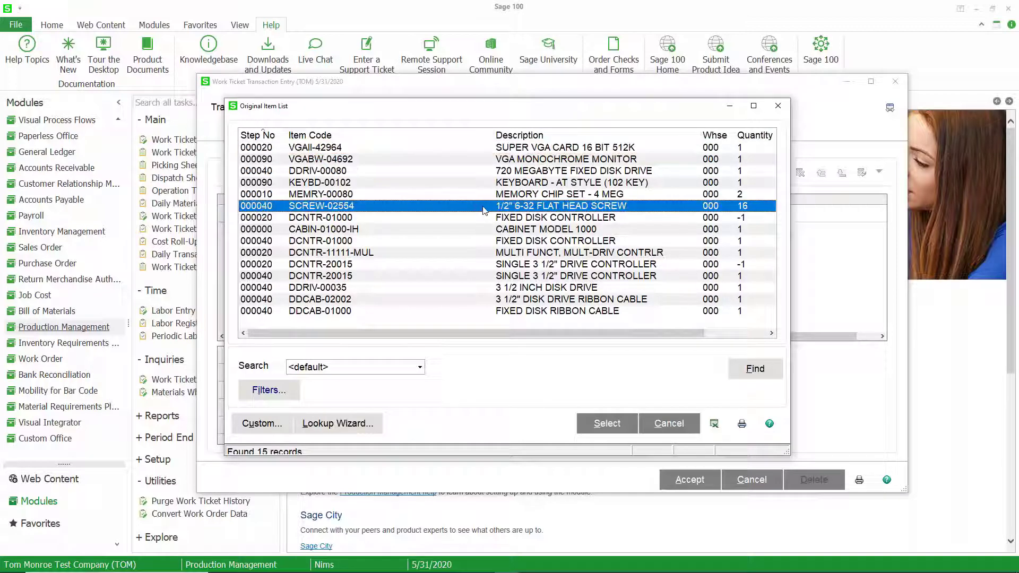
mouse_move(517, 211)
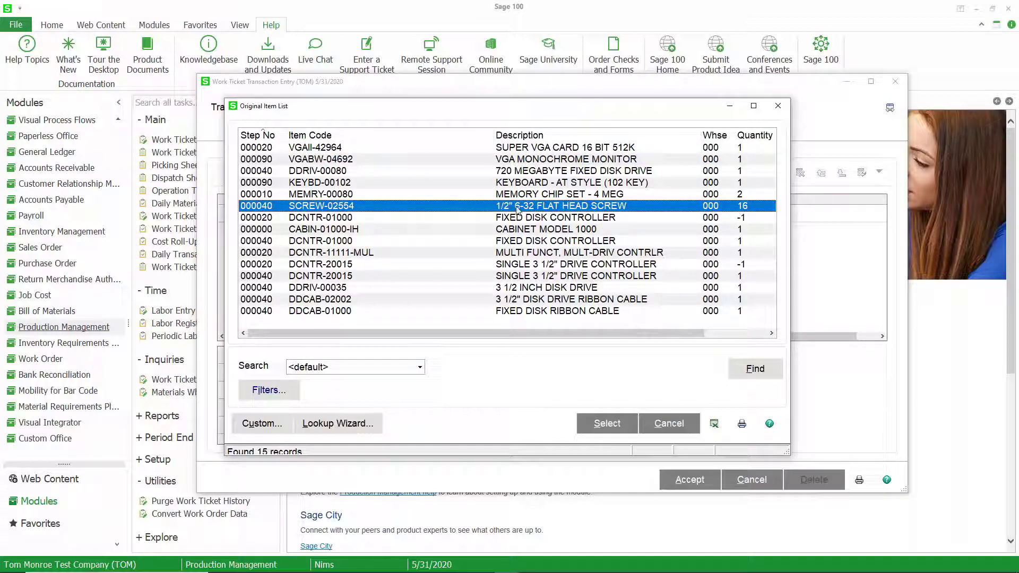
left_click(606, 424)
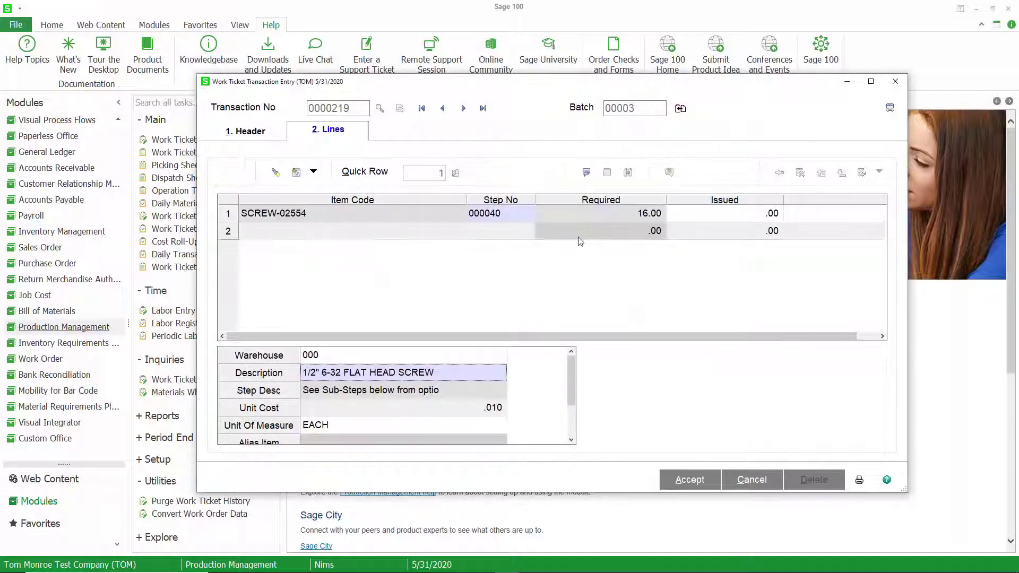
left_click(723, 212)
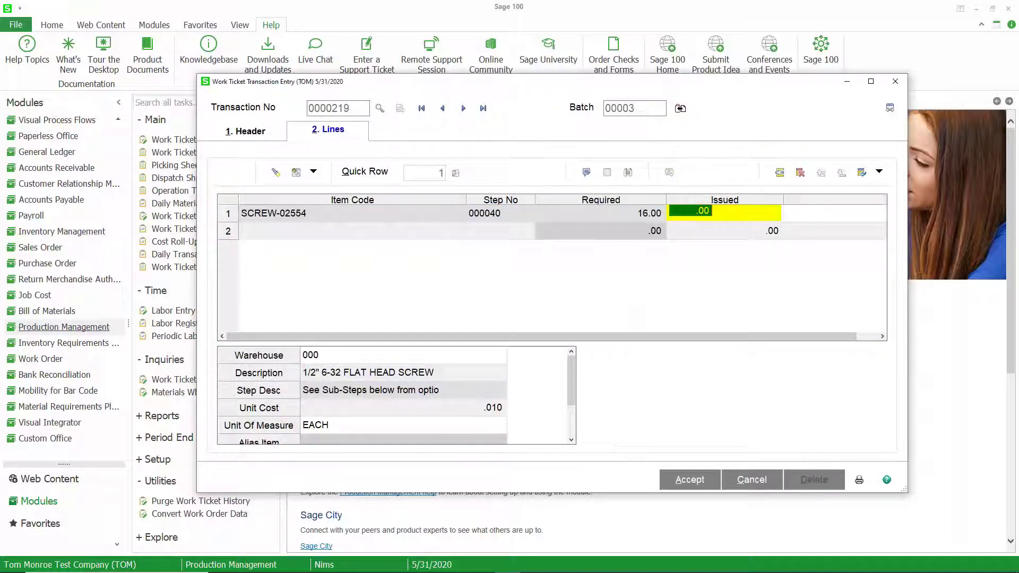
type("16.00")
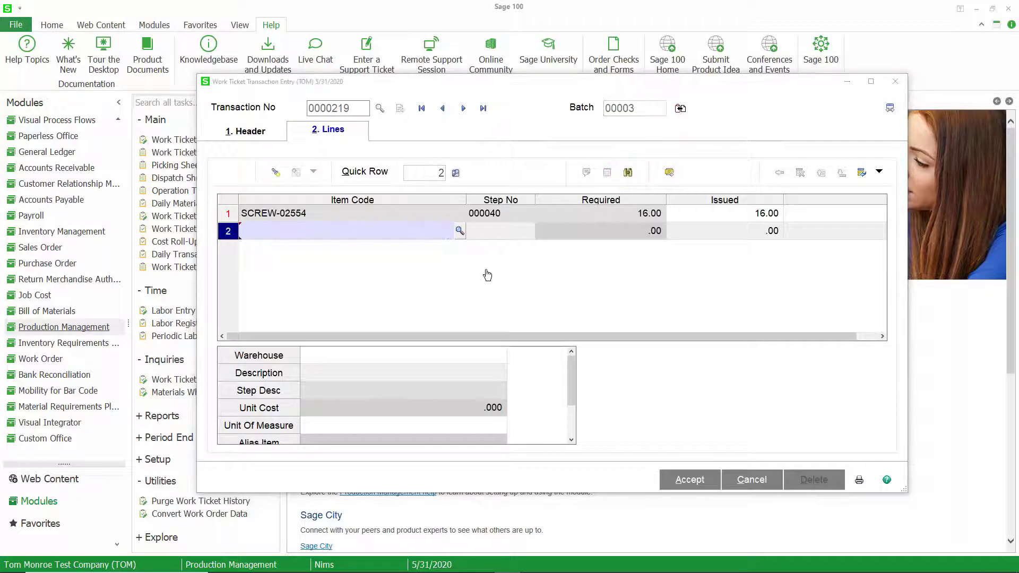
Add VGAII-42964 (Super VGA card) and VGABW-04692 (VGA monochrome monitor) as lines 2 and 3
left_click(459, 230)
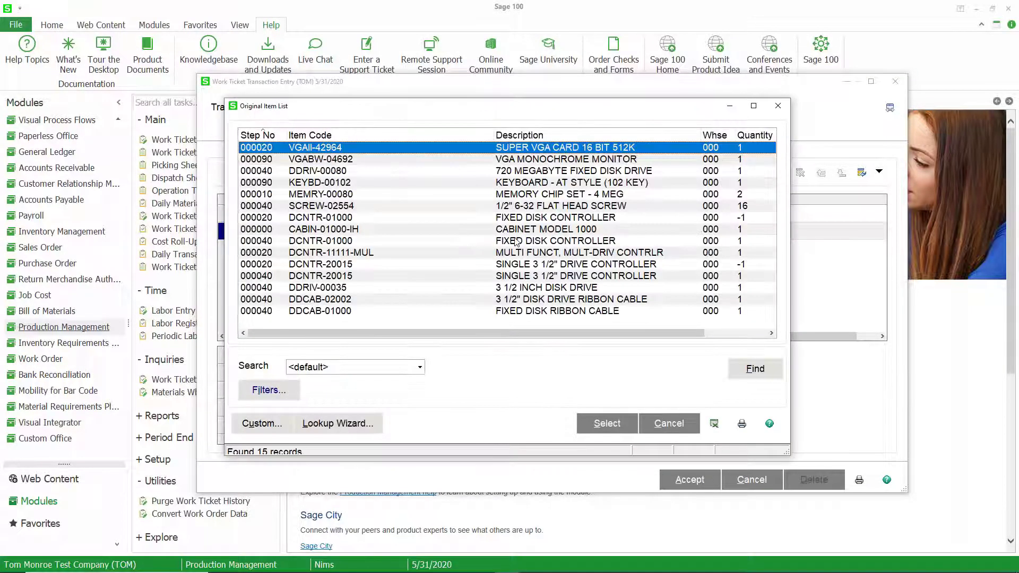
mouse_move(534, 154)
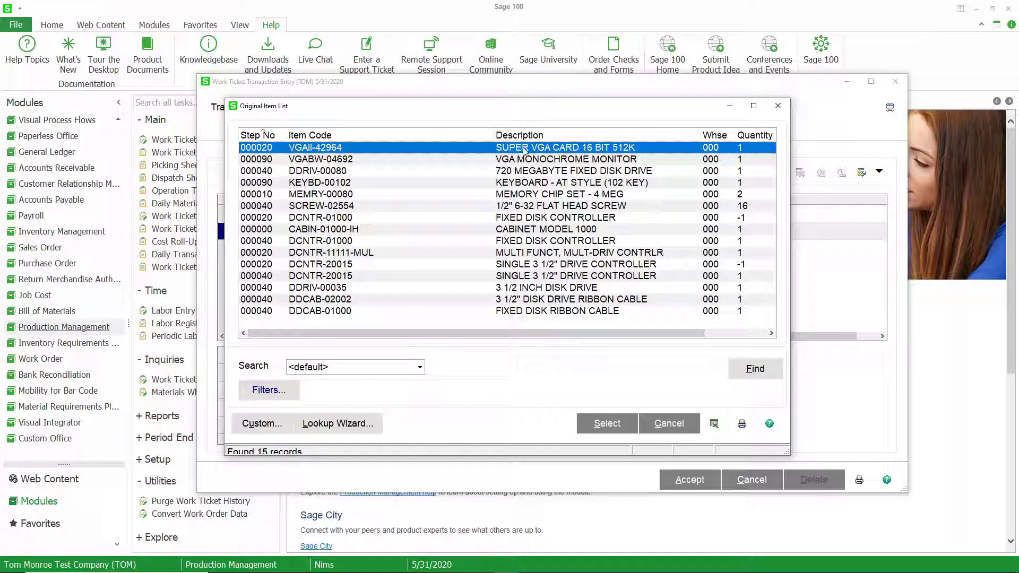
left_click(606, 423)
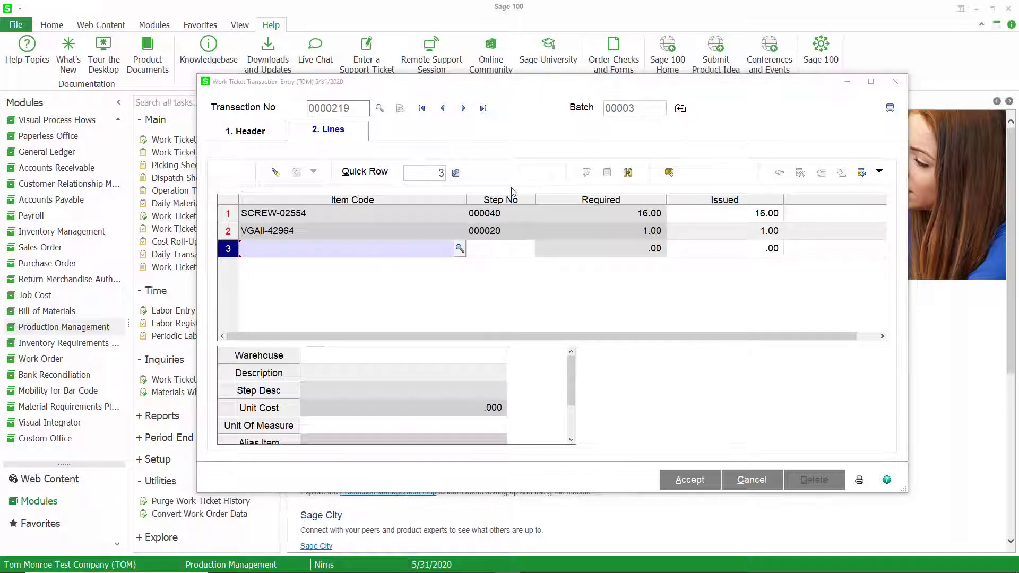
mouse_move(591, 239)
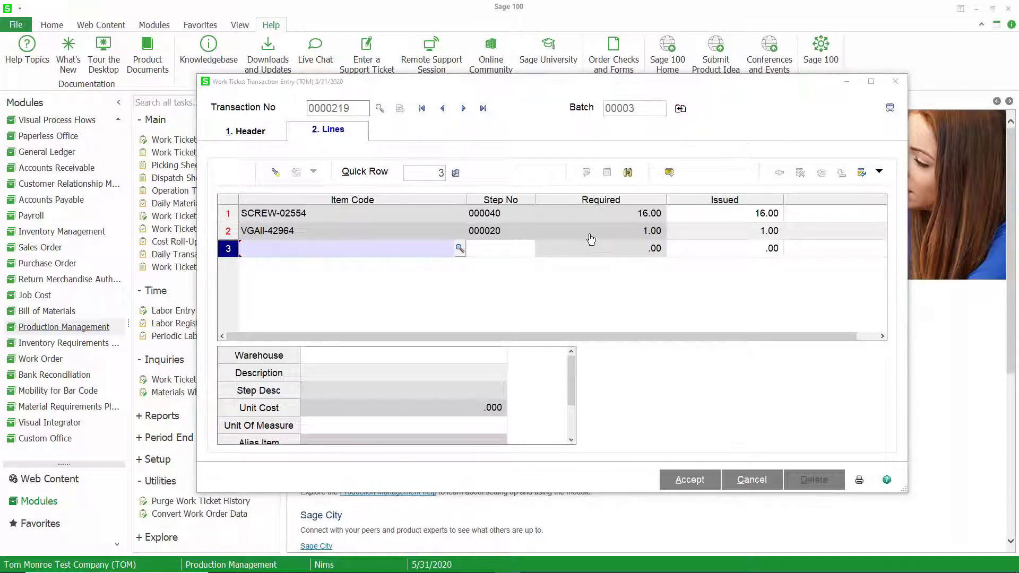
left_click(460, 249)
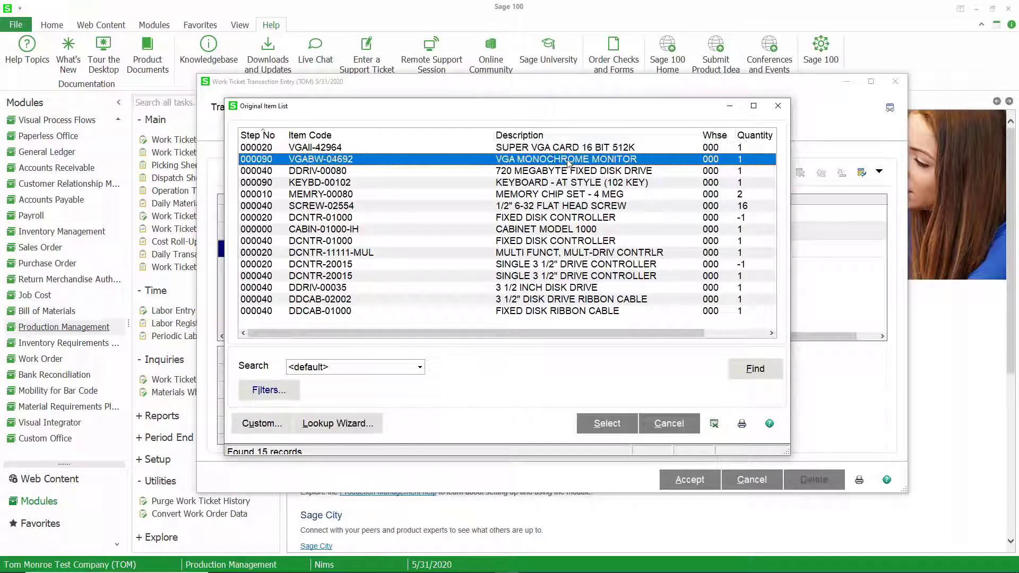
left_click(606, 424)
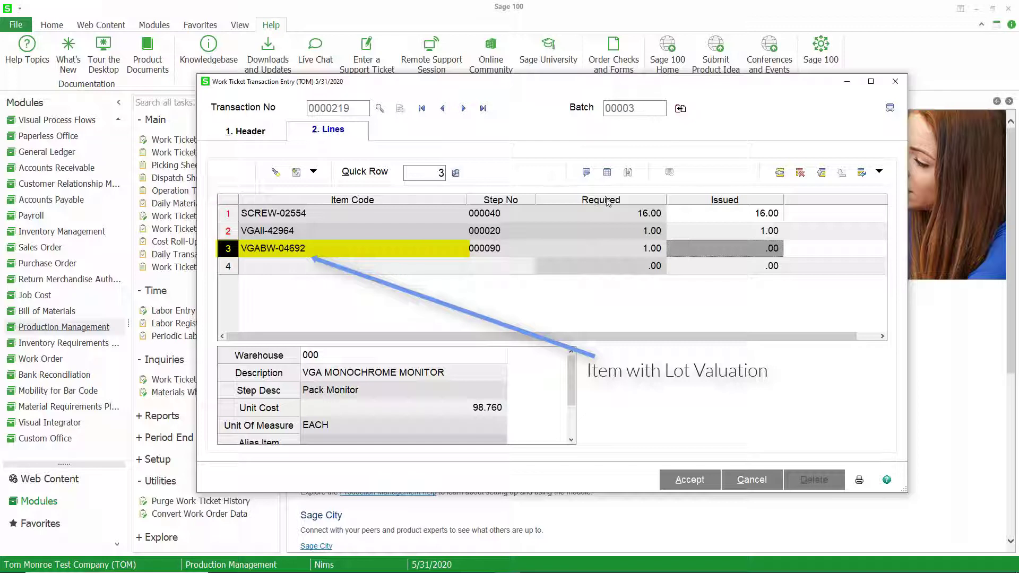
mouse_move(607, 172)
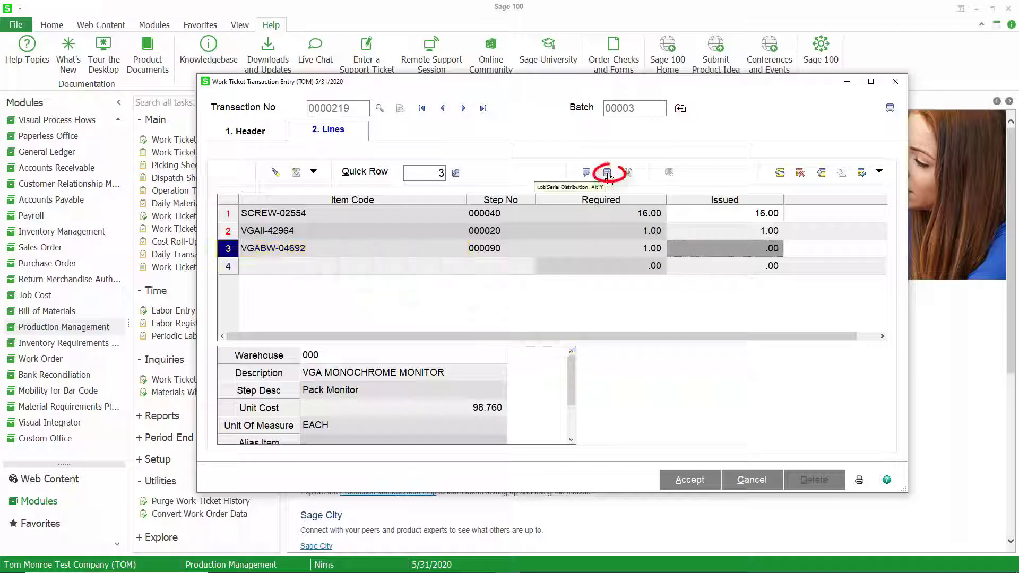
Distribute the monitor's serial from lot VGA-00000273 in Lot/Serial Number Distribution and confirm
left_click(607, 172)
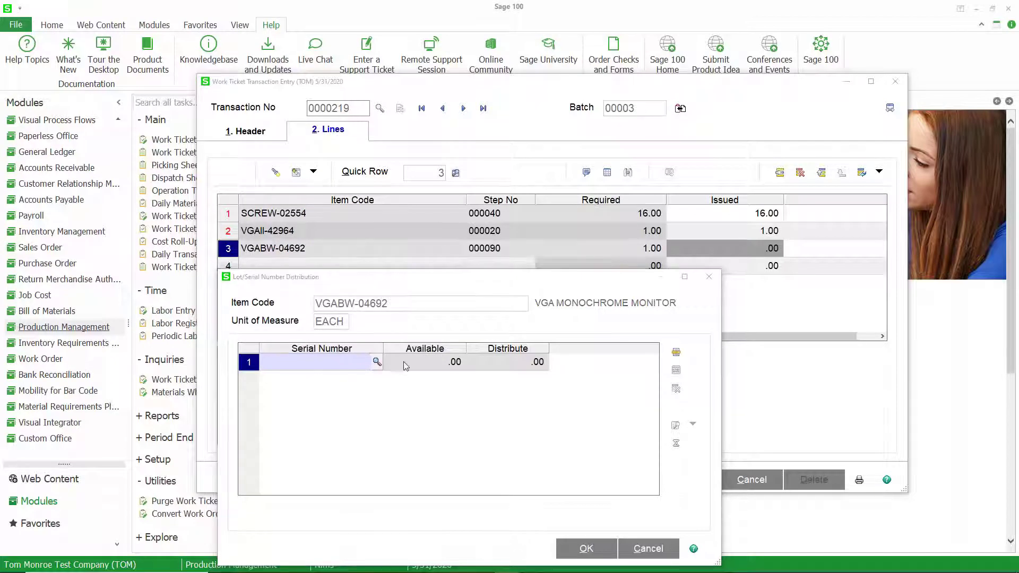
left_click(376, 362)
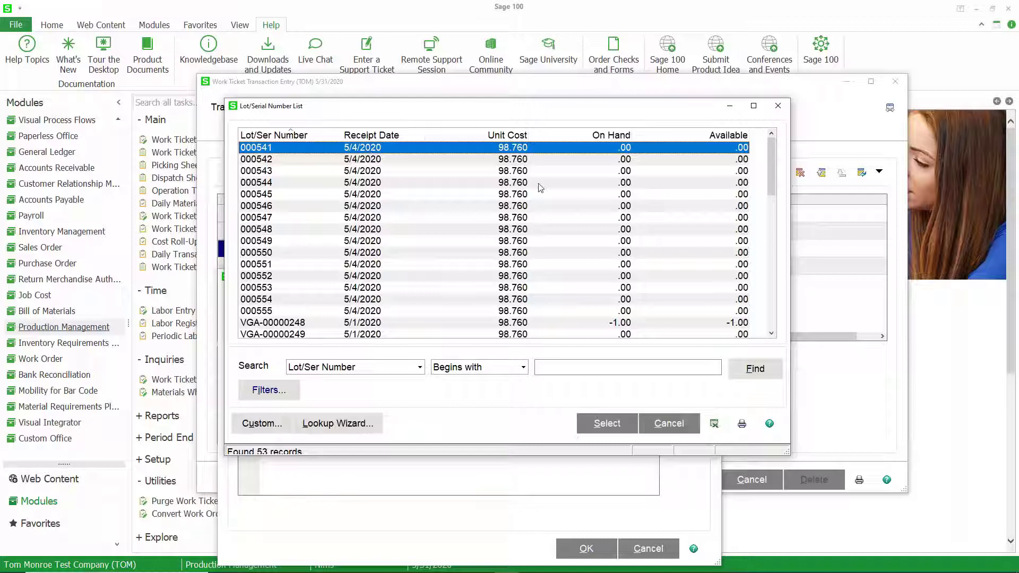
scroll("down", 3)
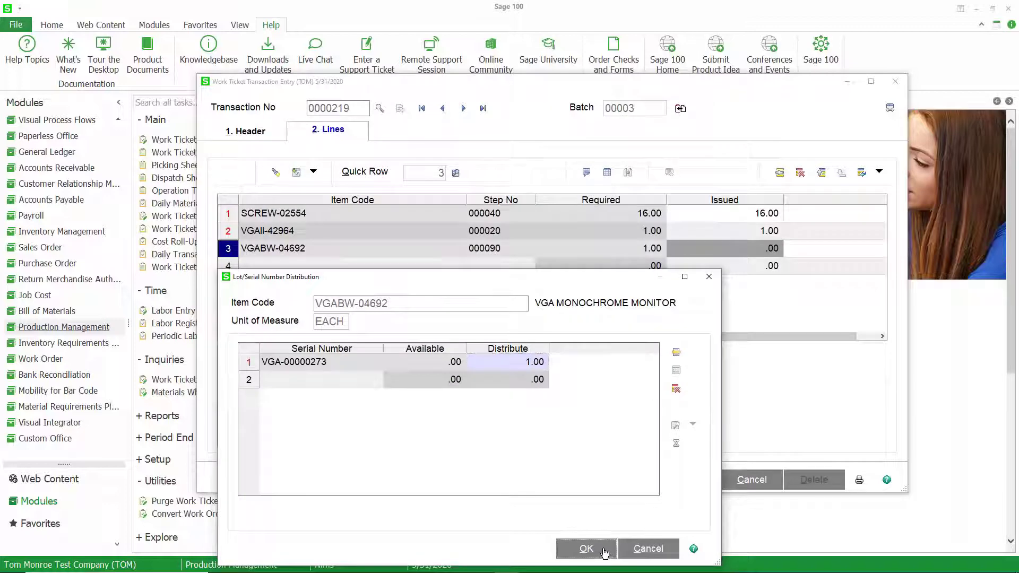
left_click(586, 548)
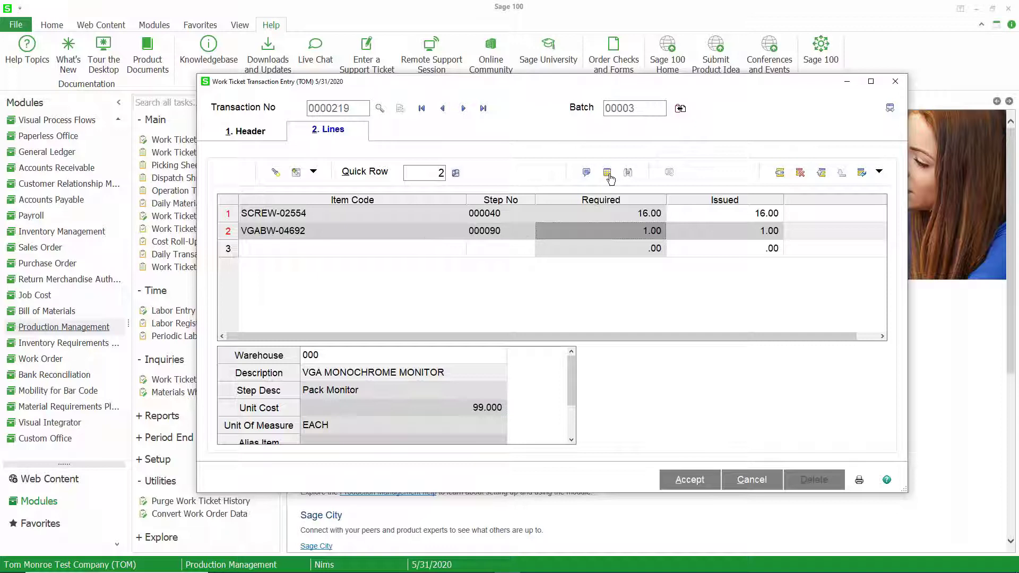
mouse_move(713, 230)
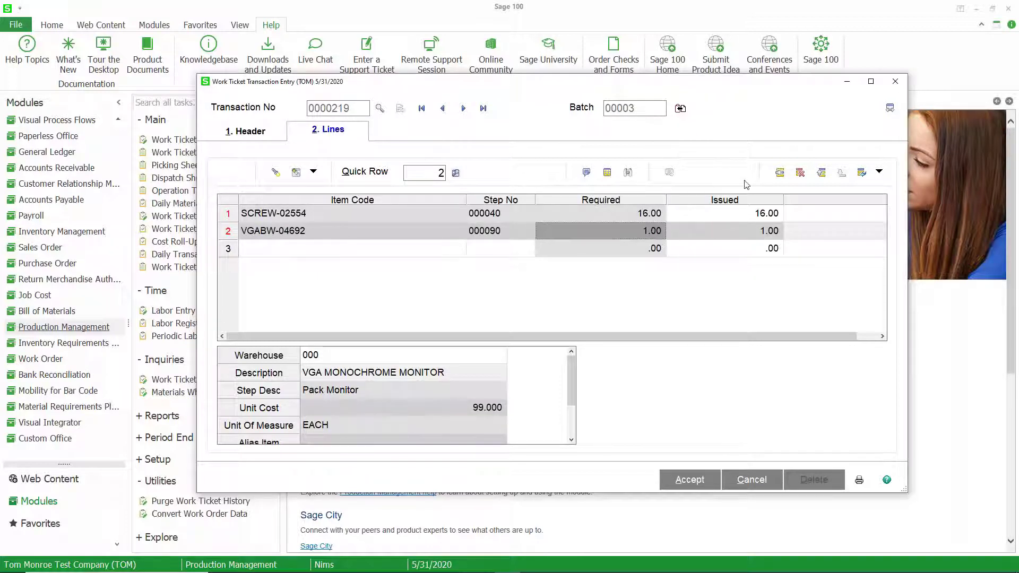
mouse_move(801, 172)
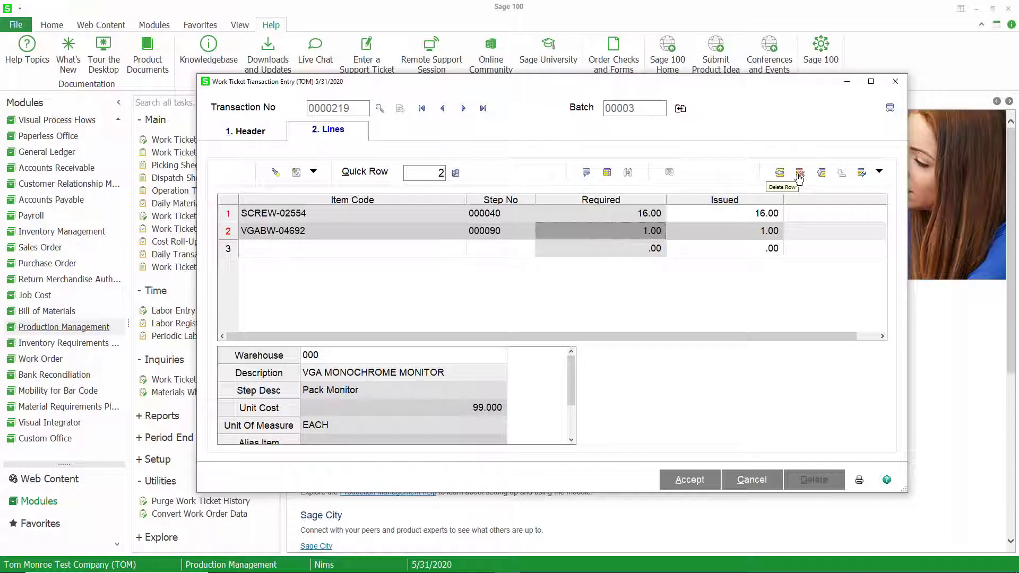
Delete the VGABW-04692 monitor line, leaving only the 16 screws
left_click(799, 172)
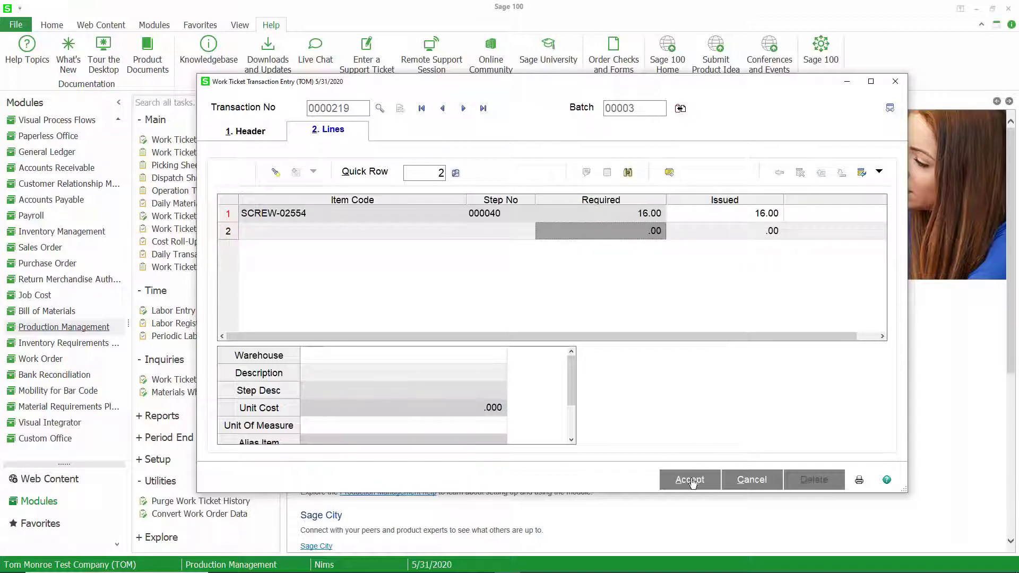
mouse_move(690, 479)
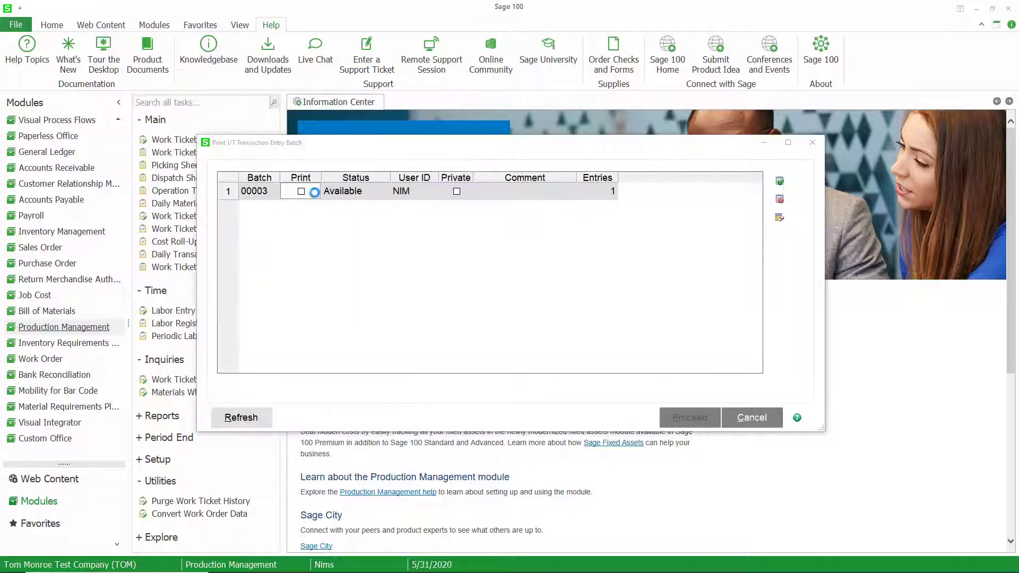
Mark batch 00003 for printing and print its Work Ticket Transaction Journal
left_click(300, 191)
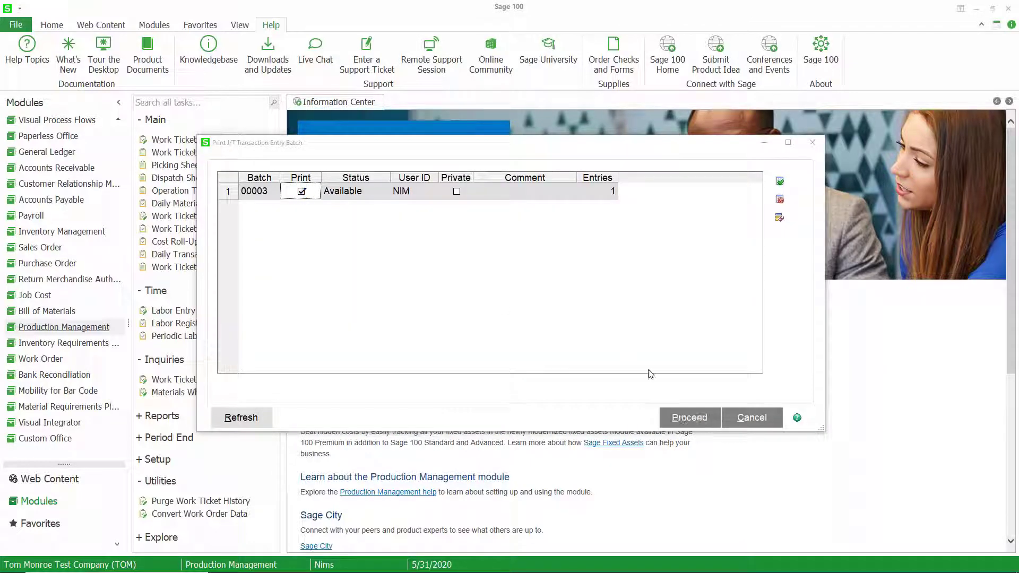
left_click(689, 417)
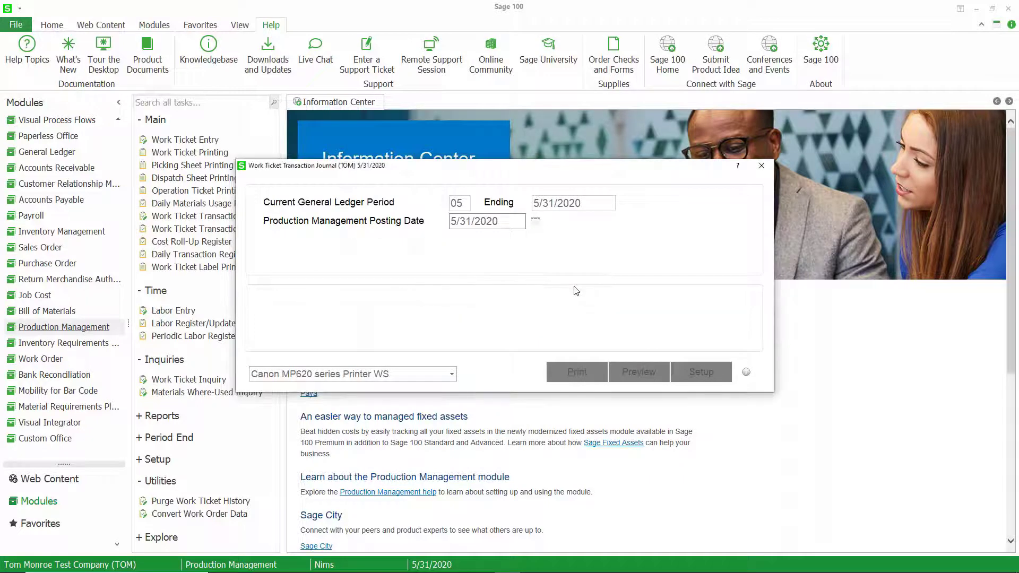
left_click(574, 371)
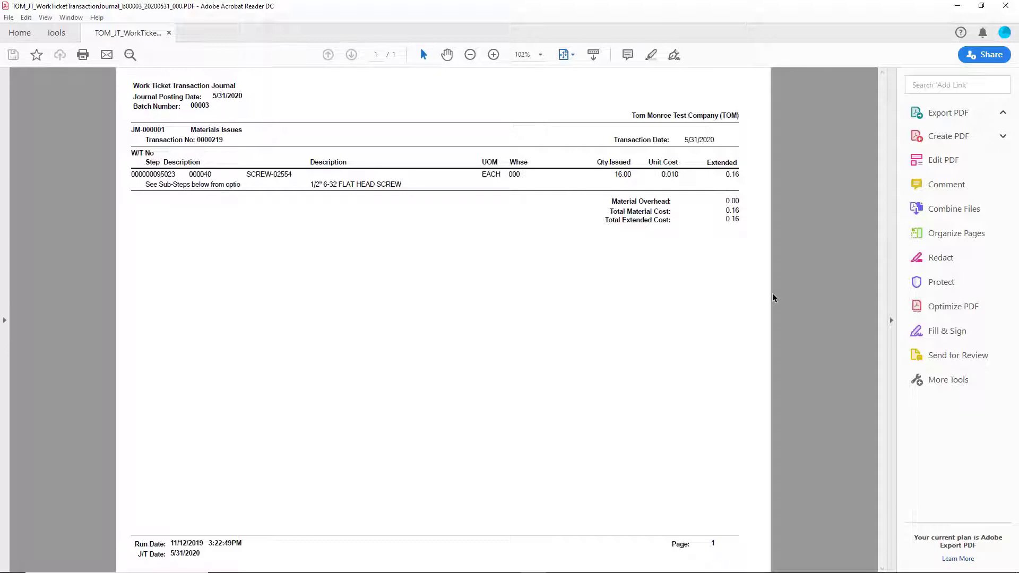
mouse_move(676, 175)
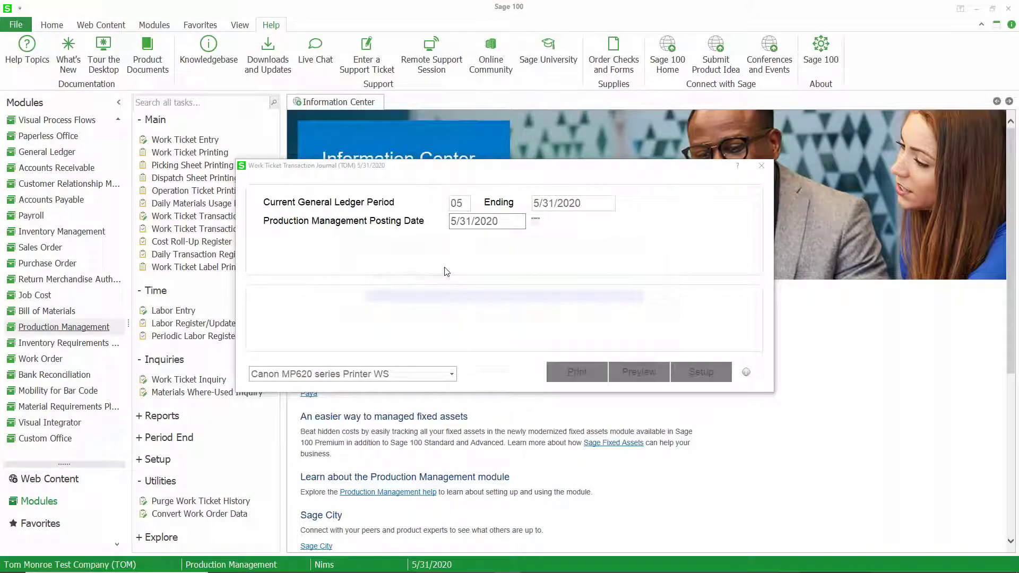
Finish the journal posting, then print the Daily Transaction Register and confirm its update
left_click(762, 165)
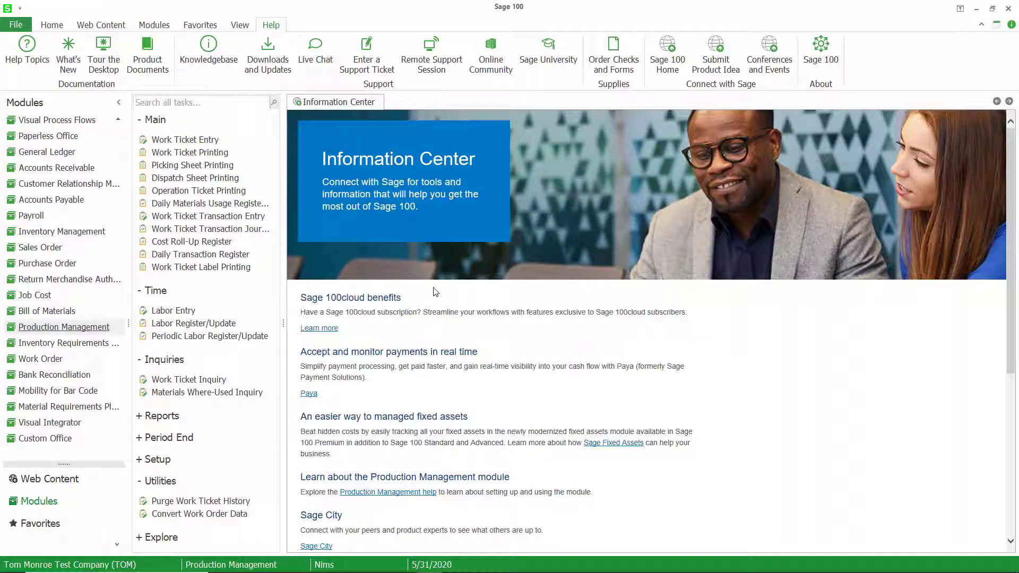
left_click(201, 254)
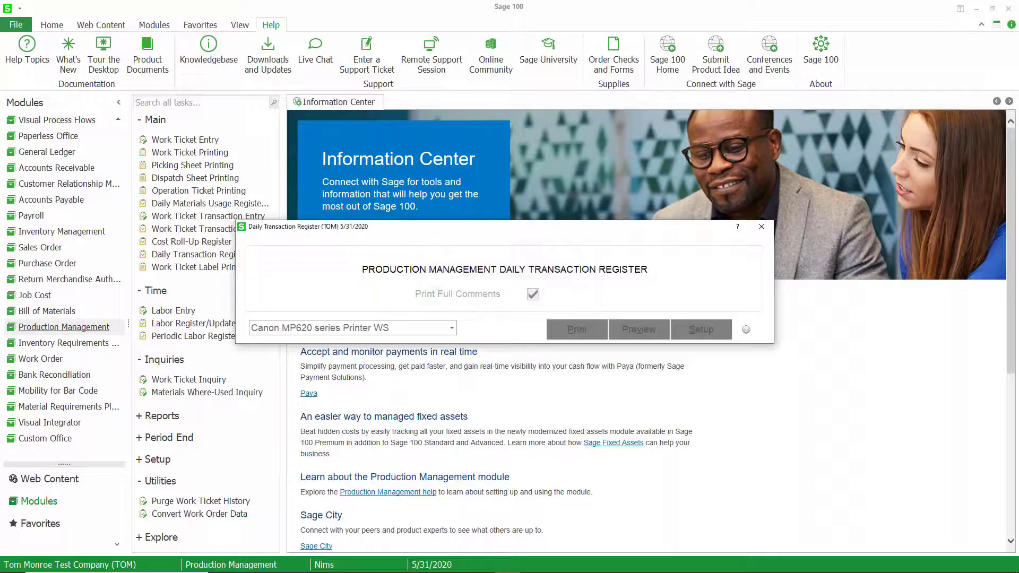
left_click(575, 330)
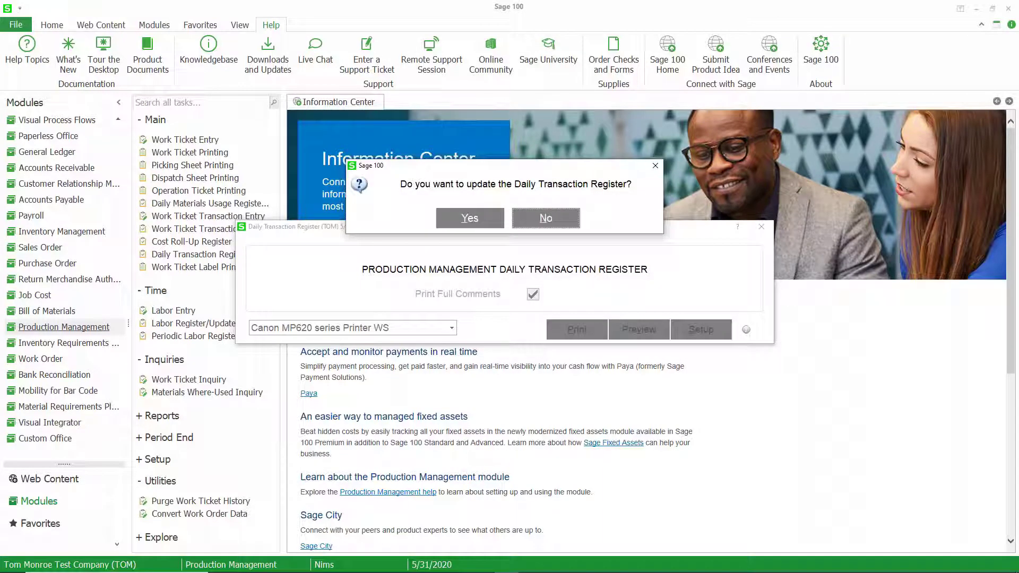
left_click(470, 218)
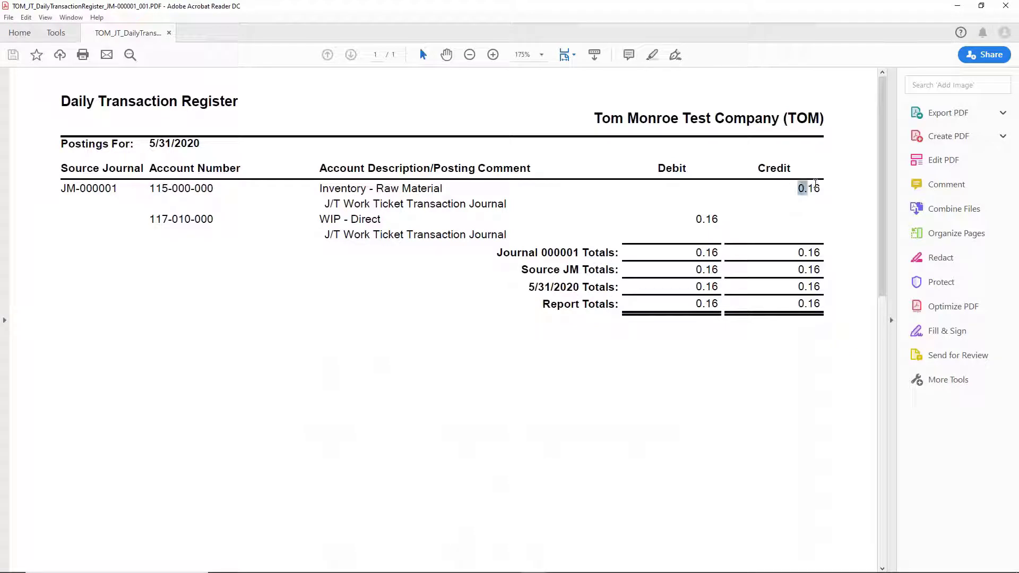
Highlight the 0.16 raw material credit and 0.16 WIP - Direct debit in the register PDF
left_click(697, 219)
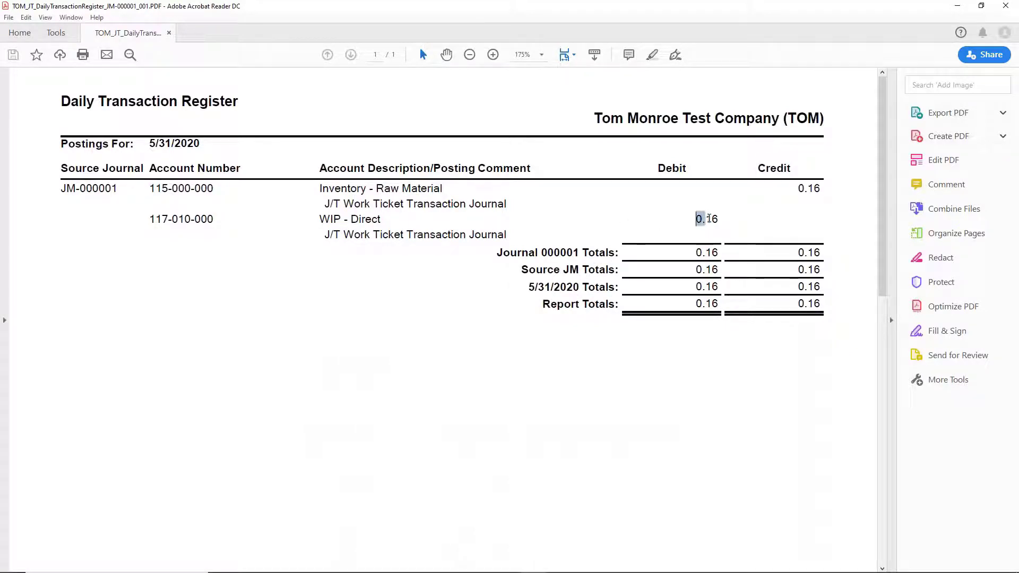
double_click(707, 218)
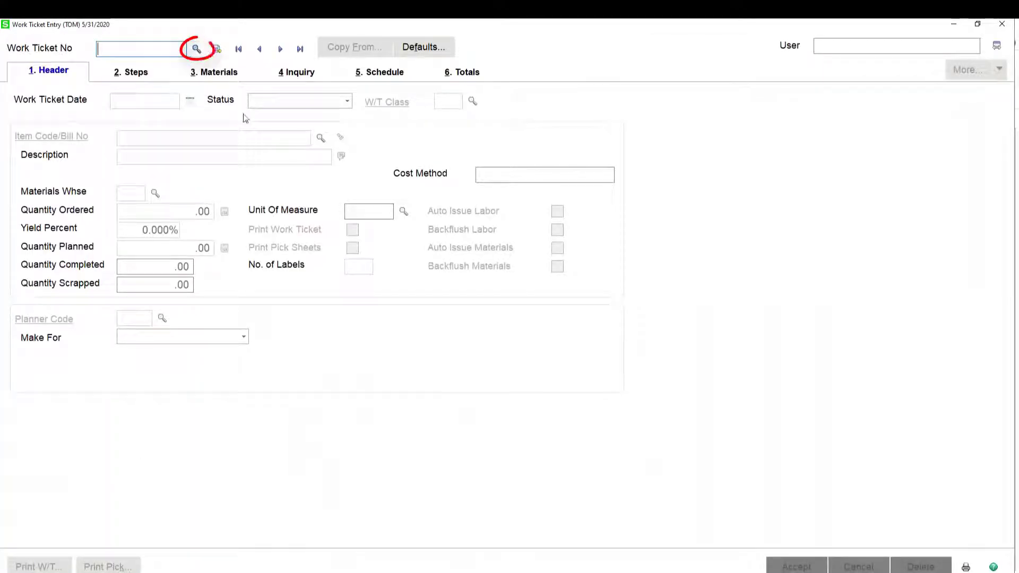
left_click(196, 48)
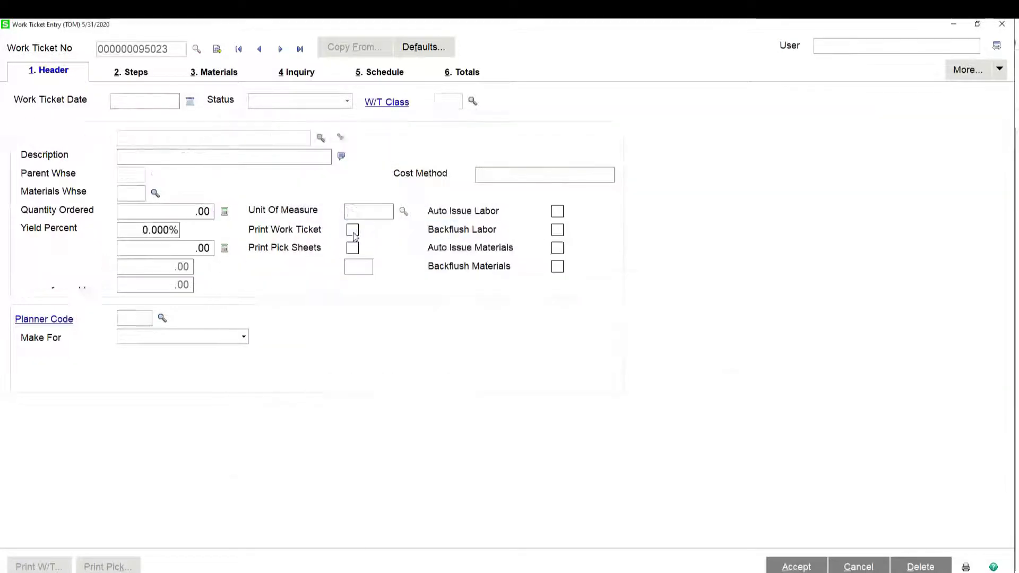
left_click(354, 47)
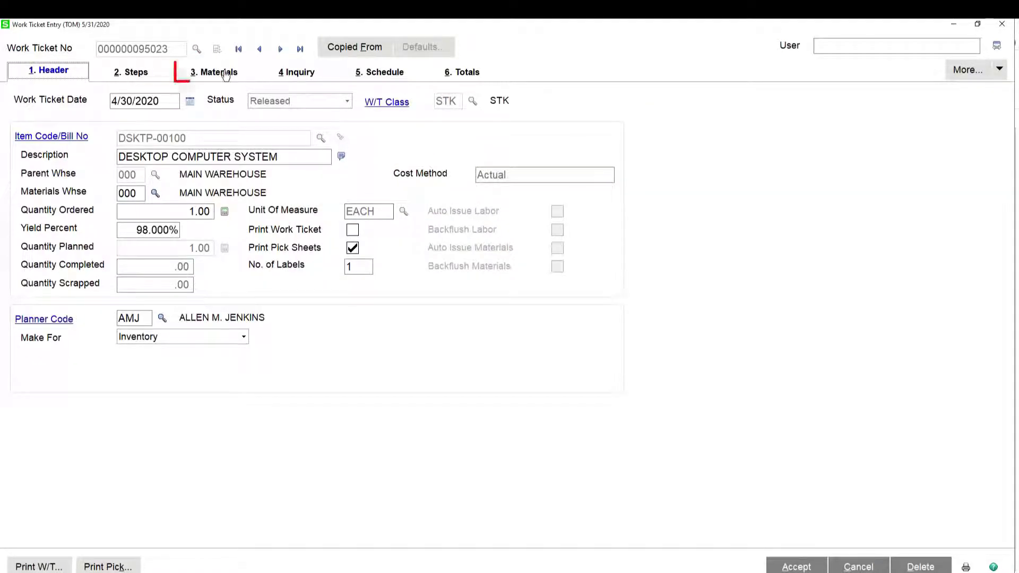
left_click(215, 71)
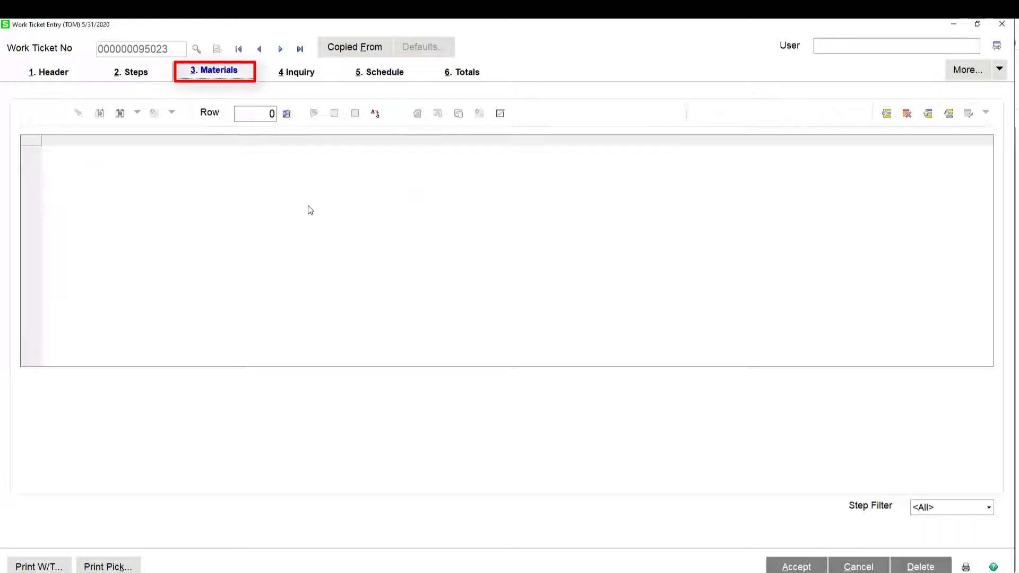
left_click(214, 71)
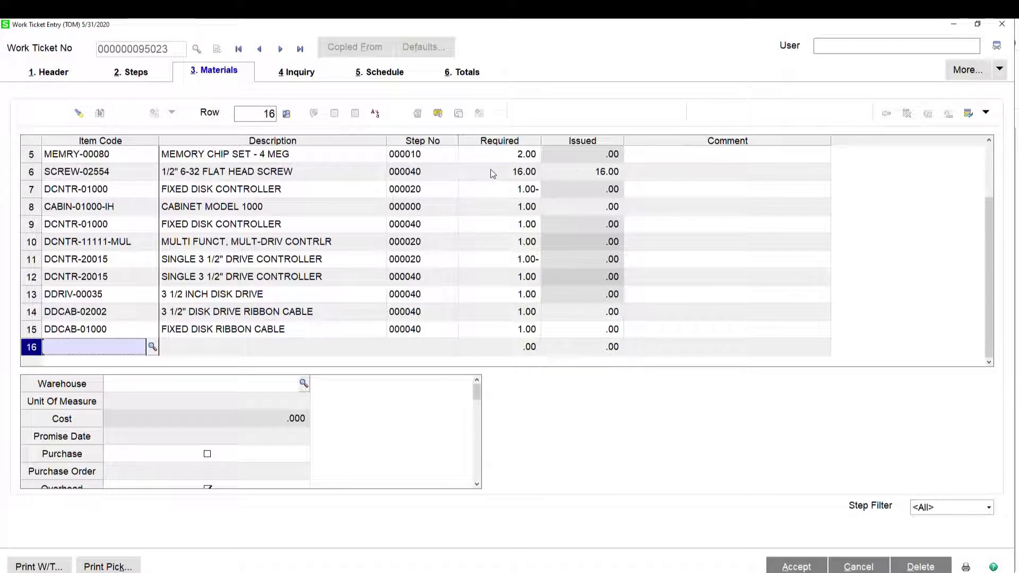
left_click(499, 172)
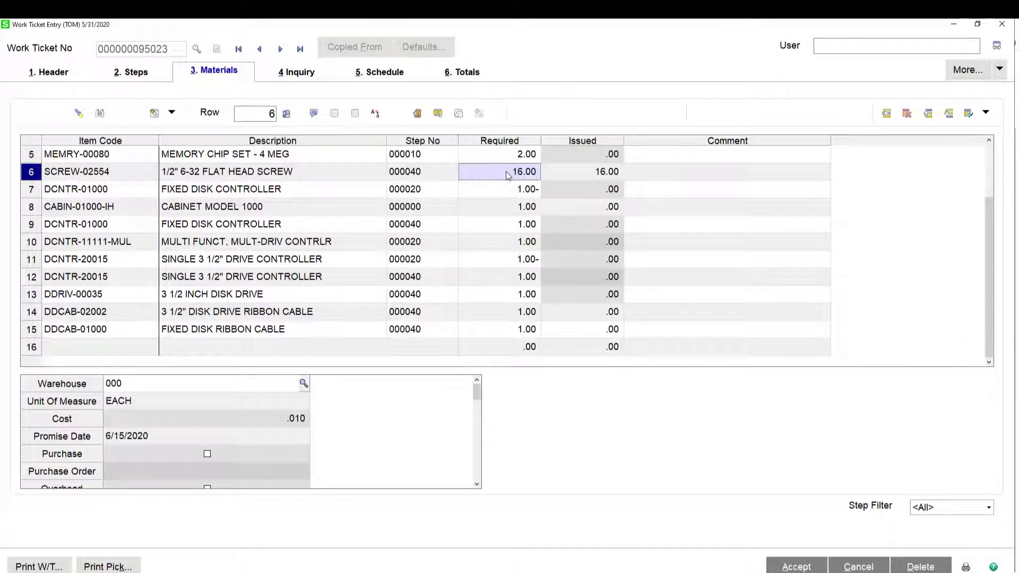
left_click(581, 172)
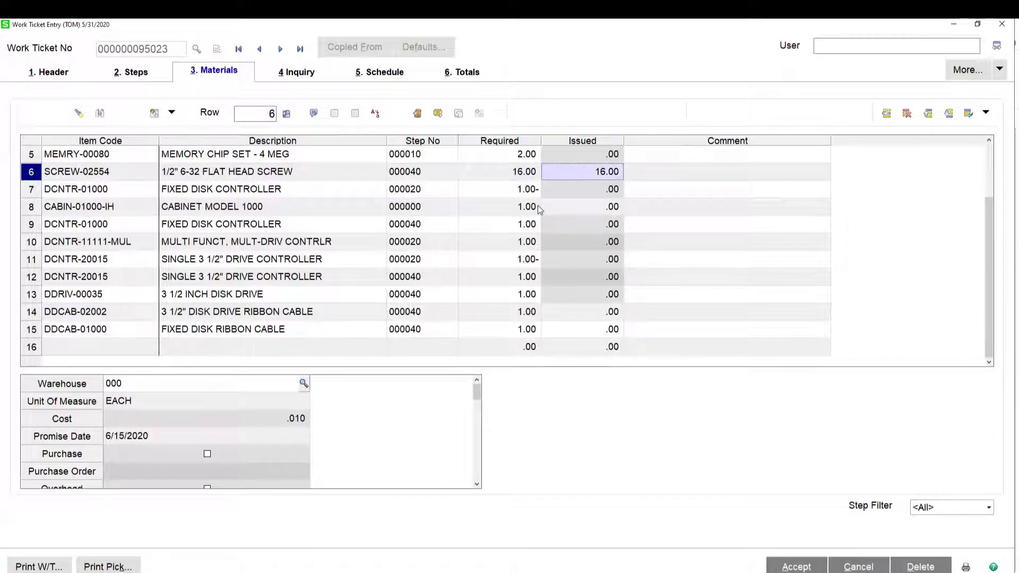
mouse_move(511, 197)
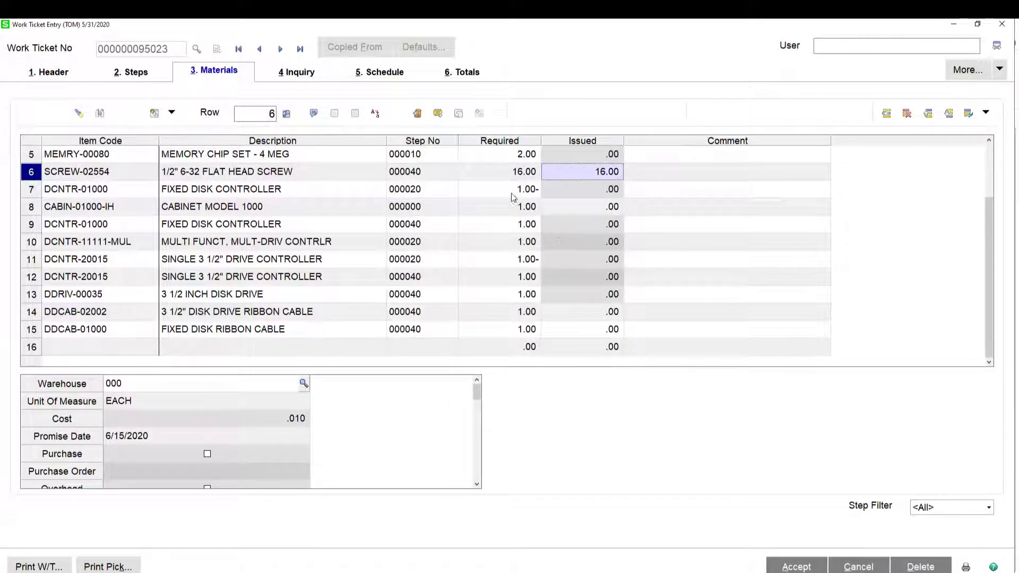
mouse_move(487, 299)
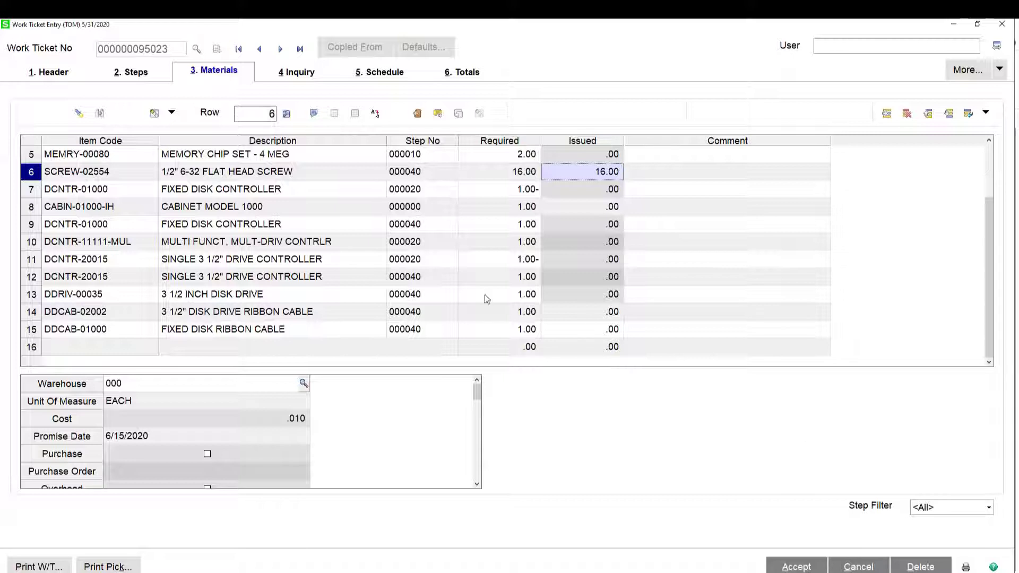
Filter the materials list to step 000040
left_click(987, 507)
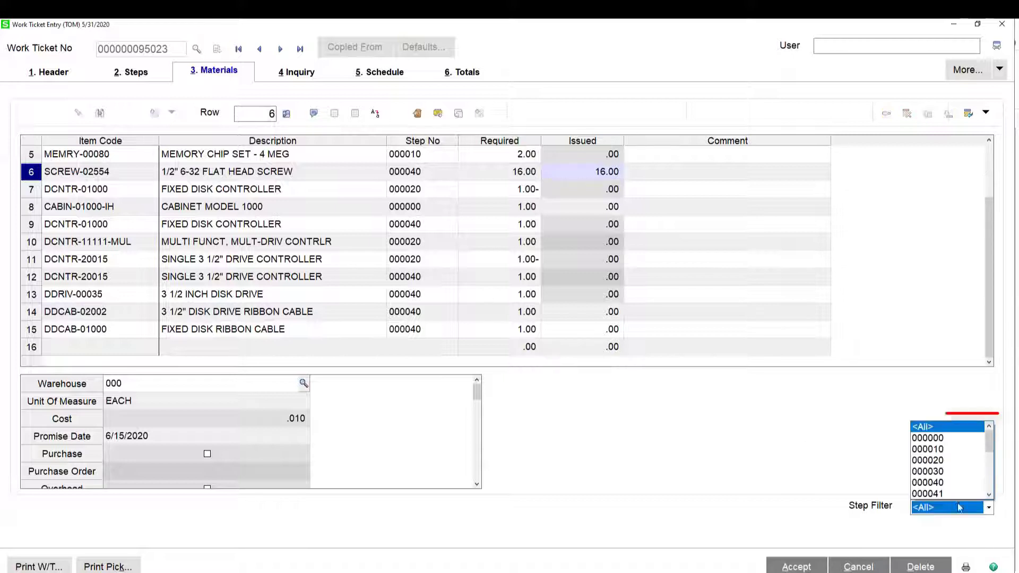
left_click(928, 470)
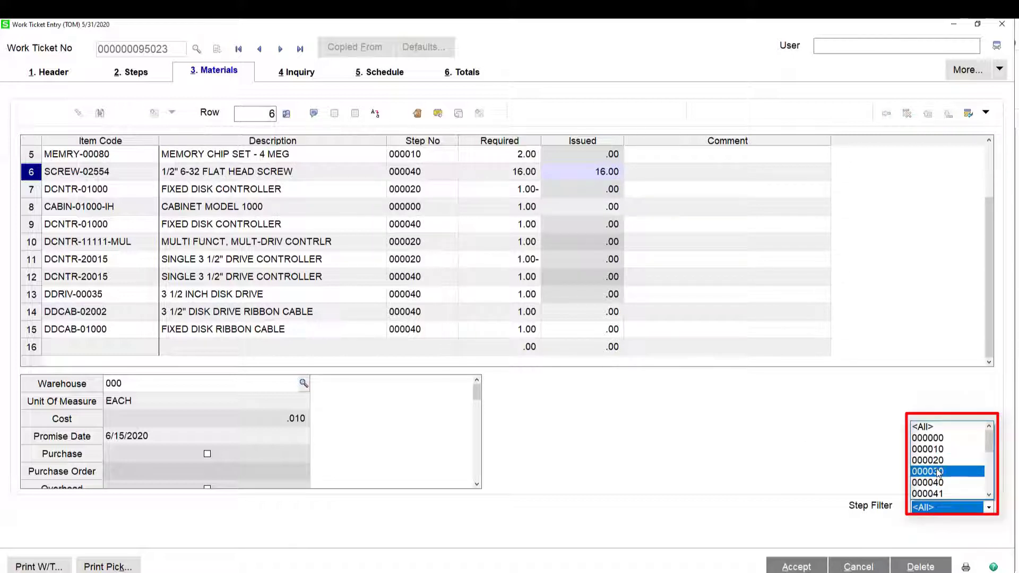
left_click(927, 482)
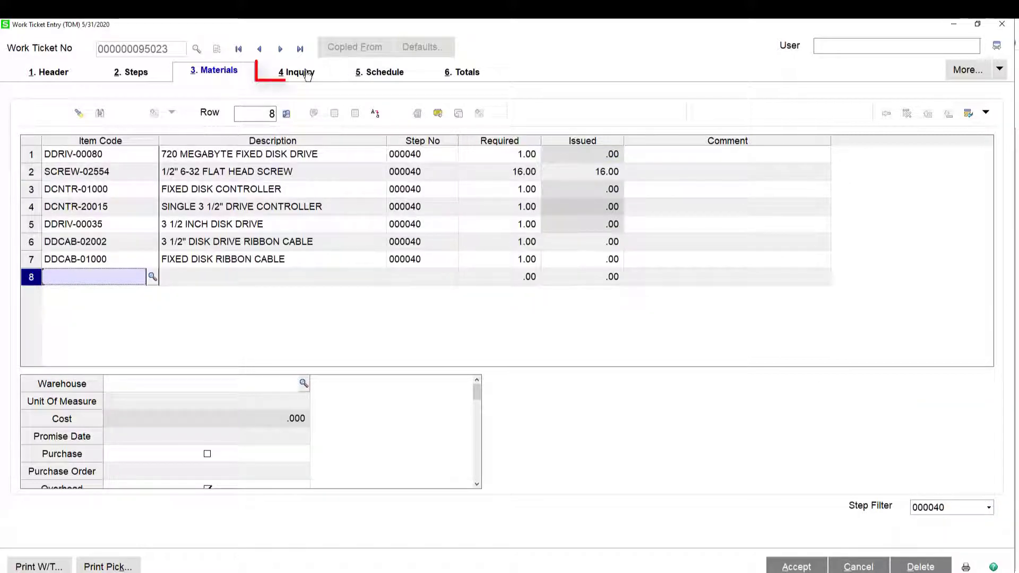
View the Inquiry materials showing 16 screws issued from JM-000001, then close the work ticket
left_click(296, 72)
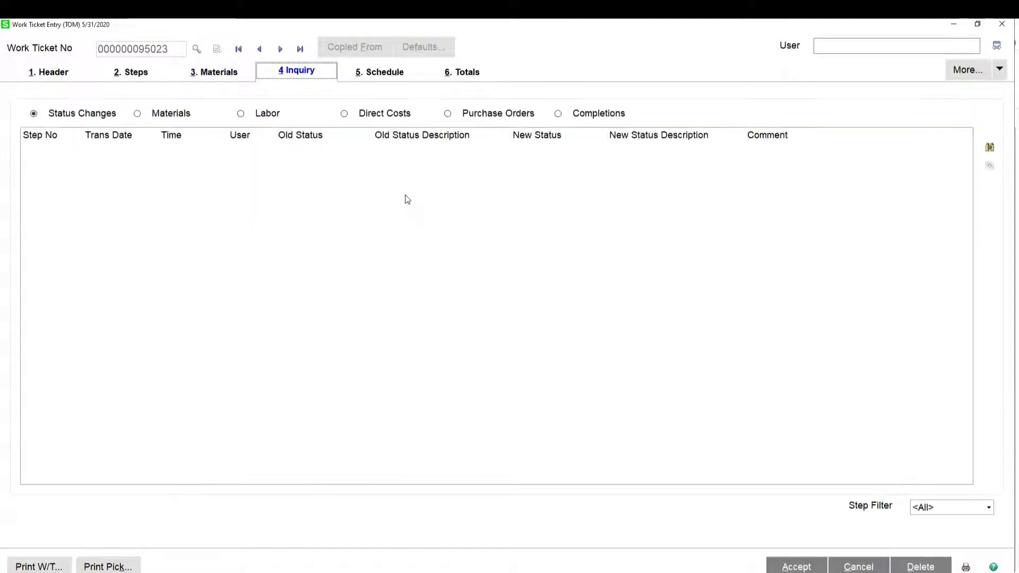
left_click(137, 114)
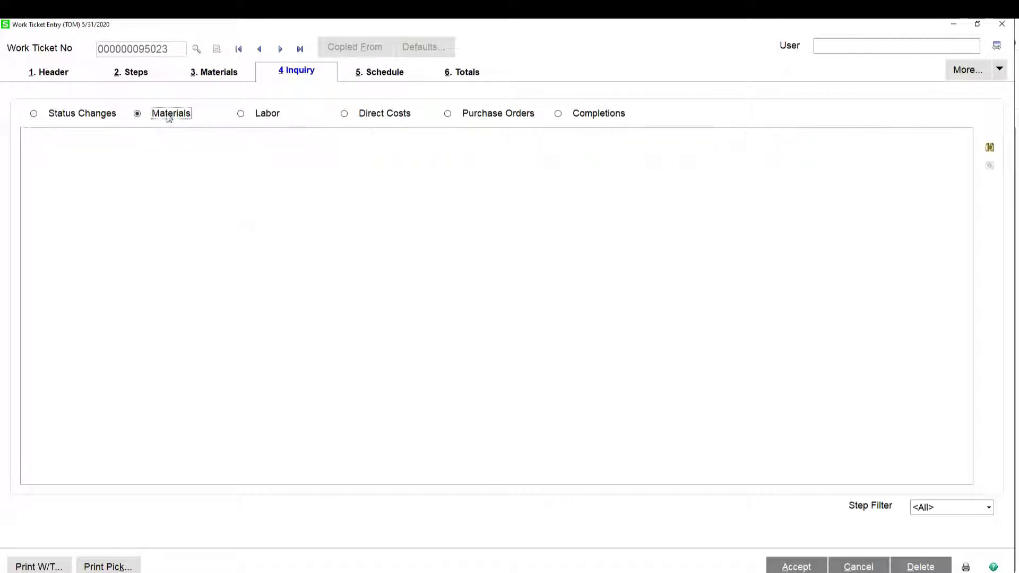
left_click(136, 114)
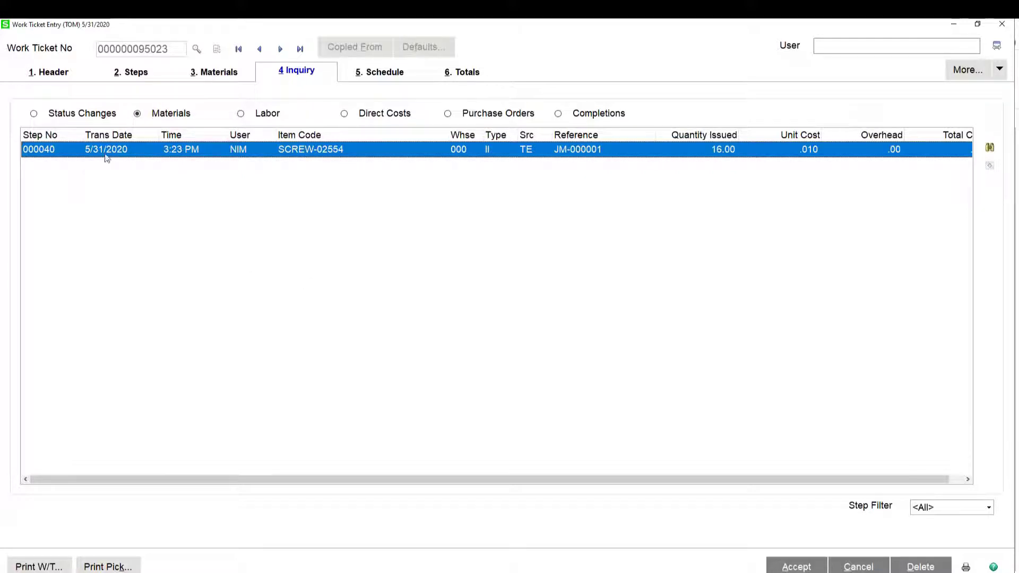
mouse_move(533, 153)
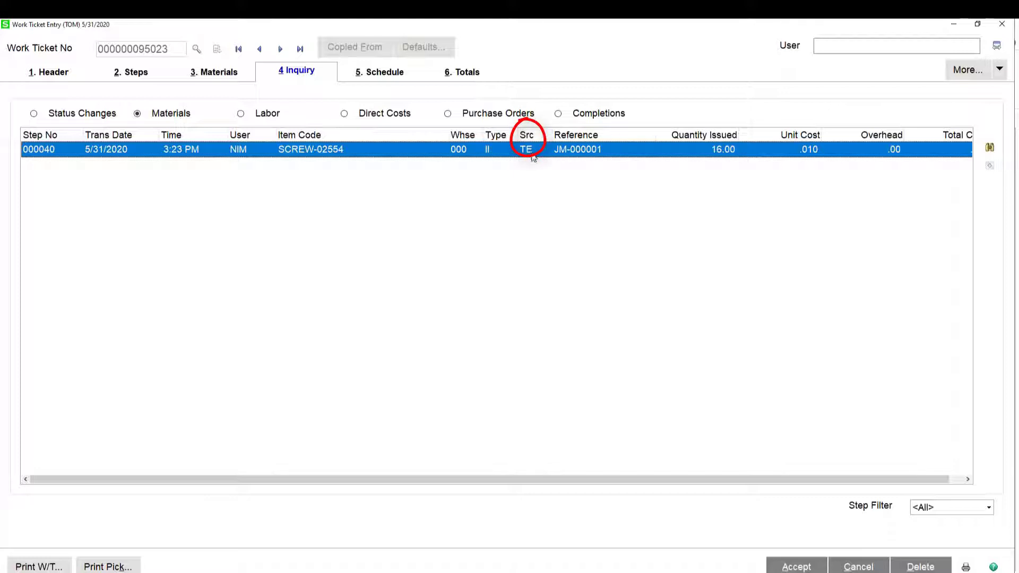
mouse_move(622, 159)
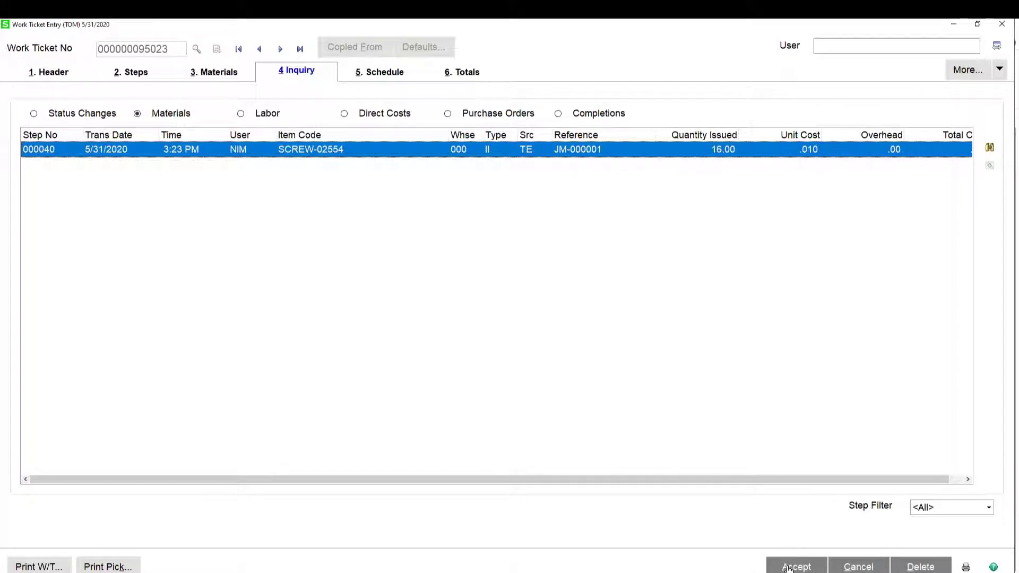
left_click(795, 567)
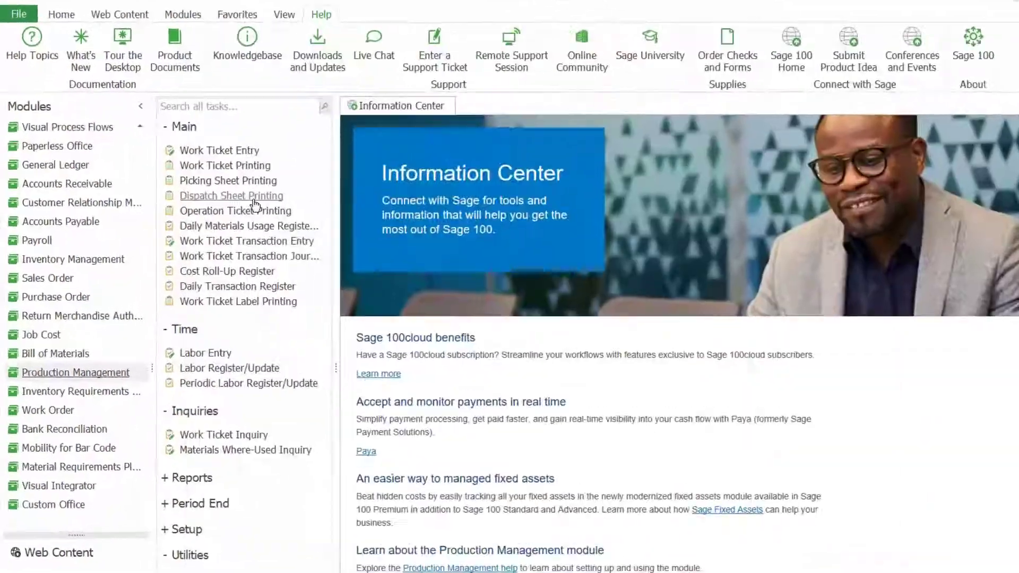
Load SCREW-02554, the 1/2" 6-32 flat head screw, in Item Inquiry and view its transactions
left_click(76, 259)
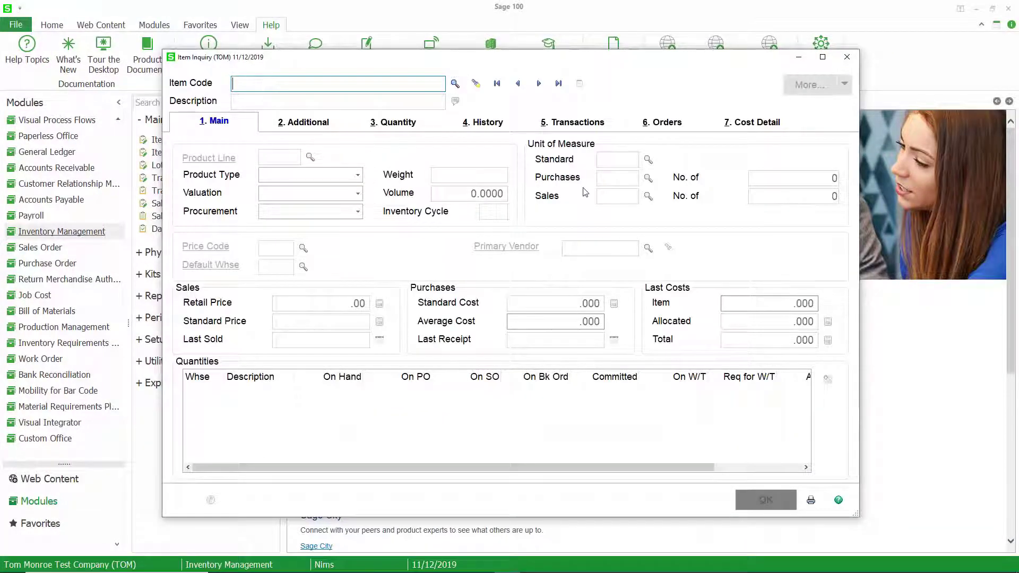
left_click(455, 82)
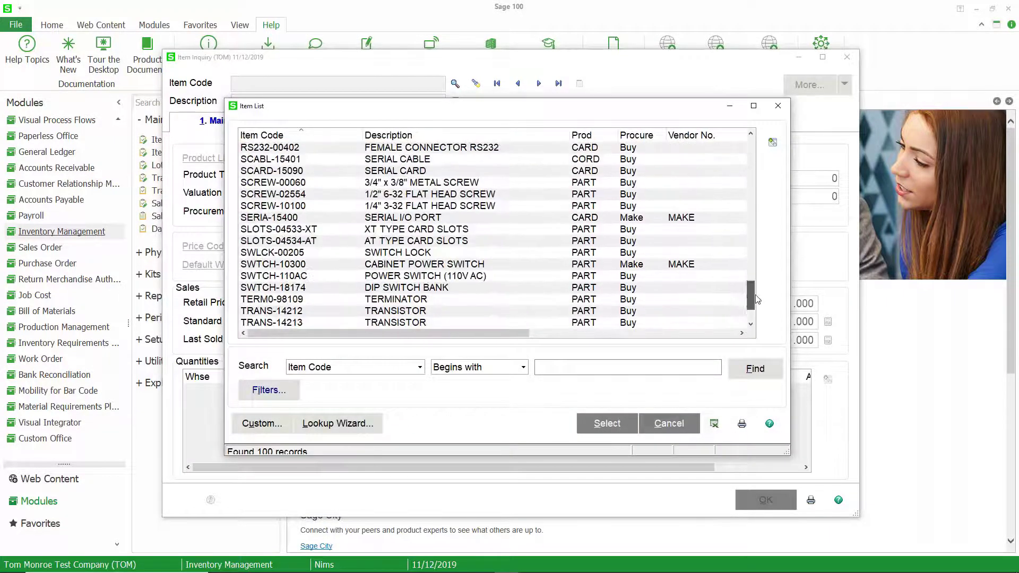
double_click(273, 193)
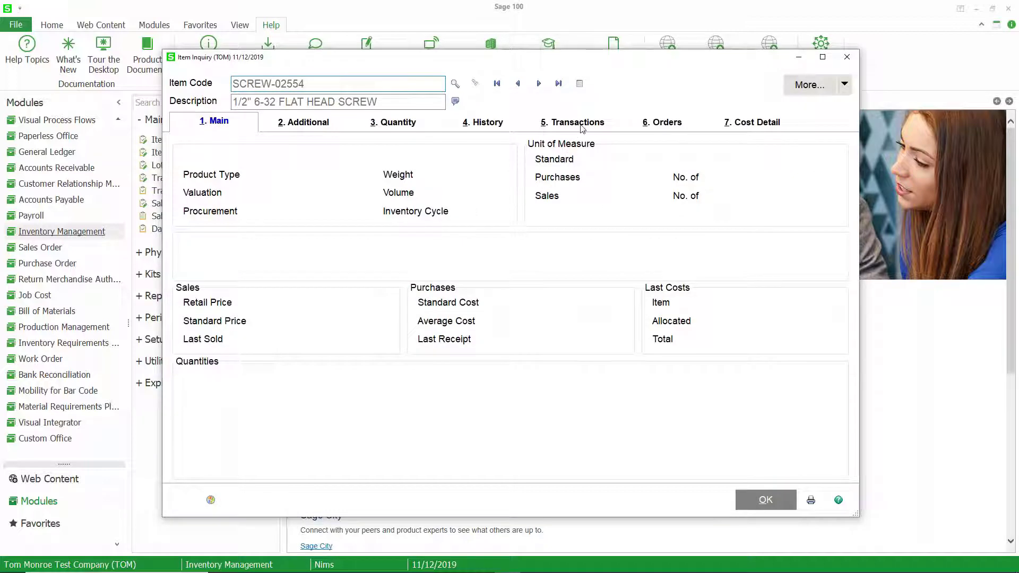
left_click(573, 122)
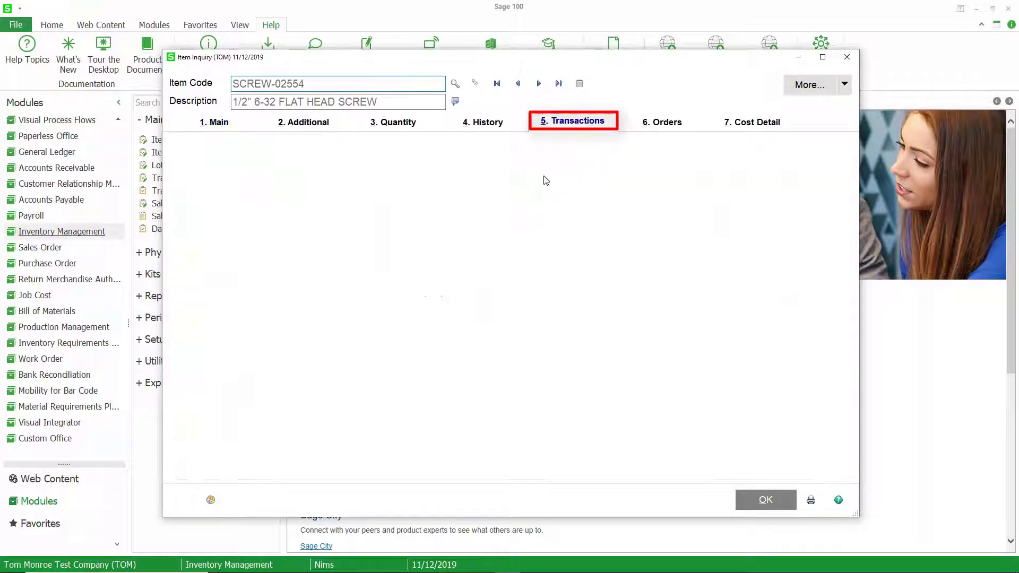
Show all transaction dates and highlight the 16.00 JI issue 0000219 from journal JM-000001
left_click(572, 120)
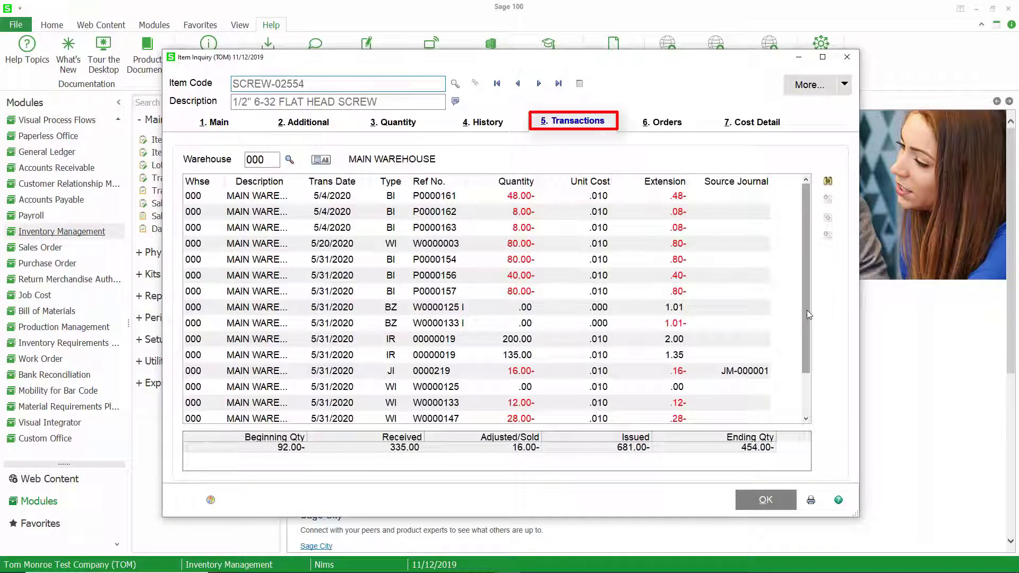
scroll("down", 3)
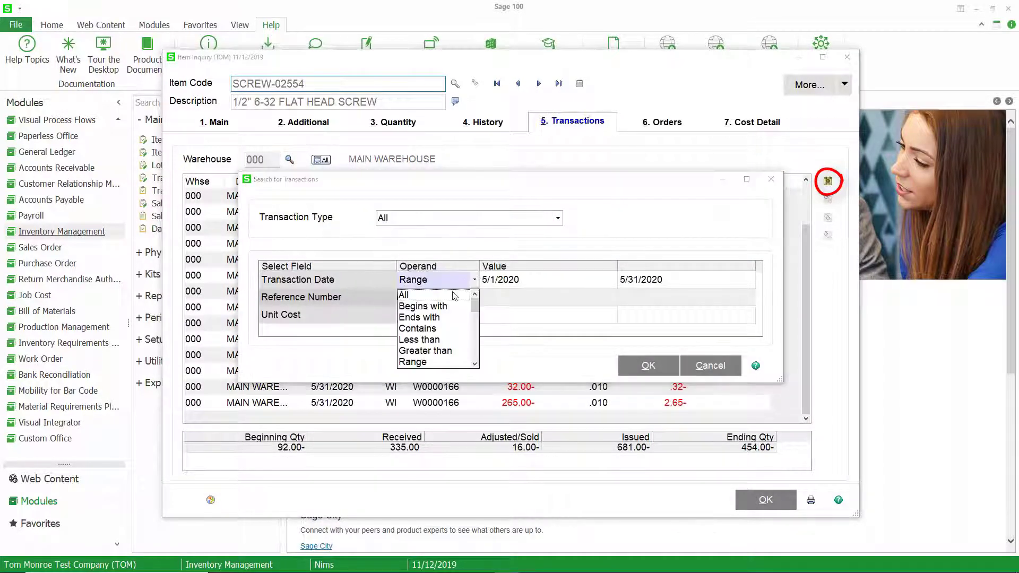
left_click(648, 366)
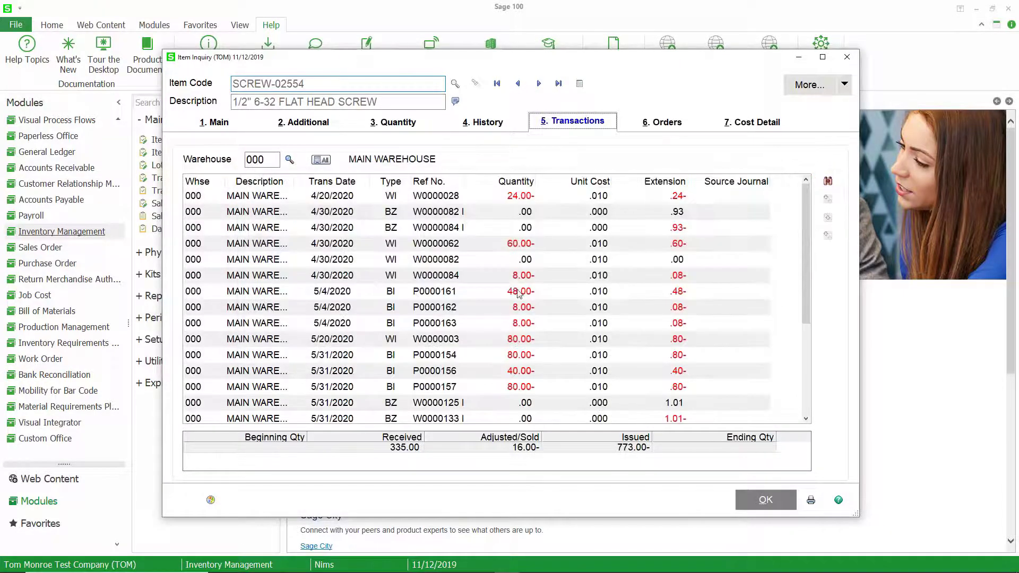
mouse_move(490, 249)
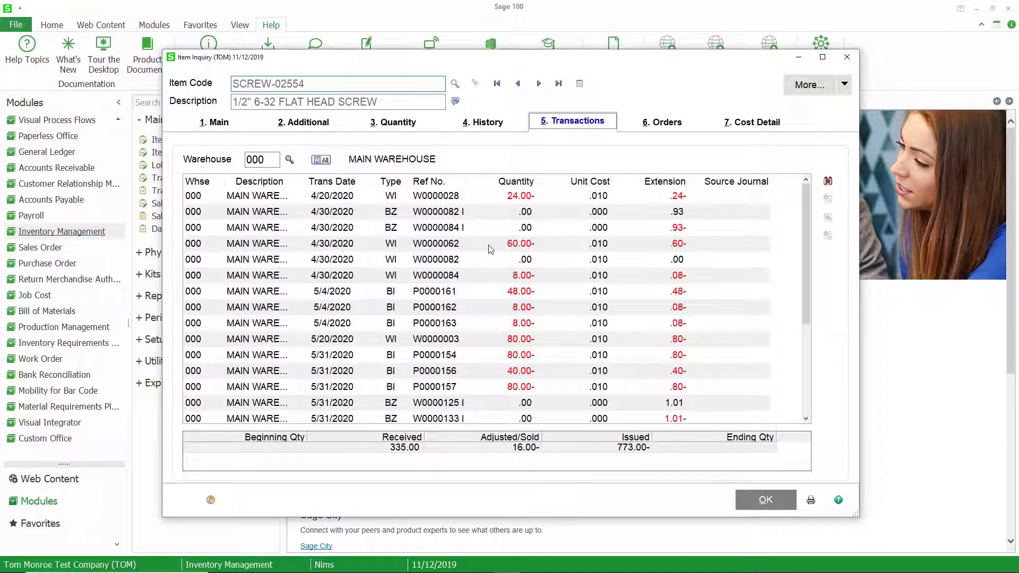
scroll("down", 3)
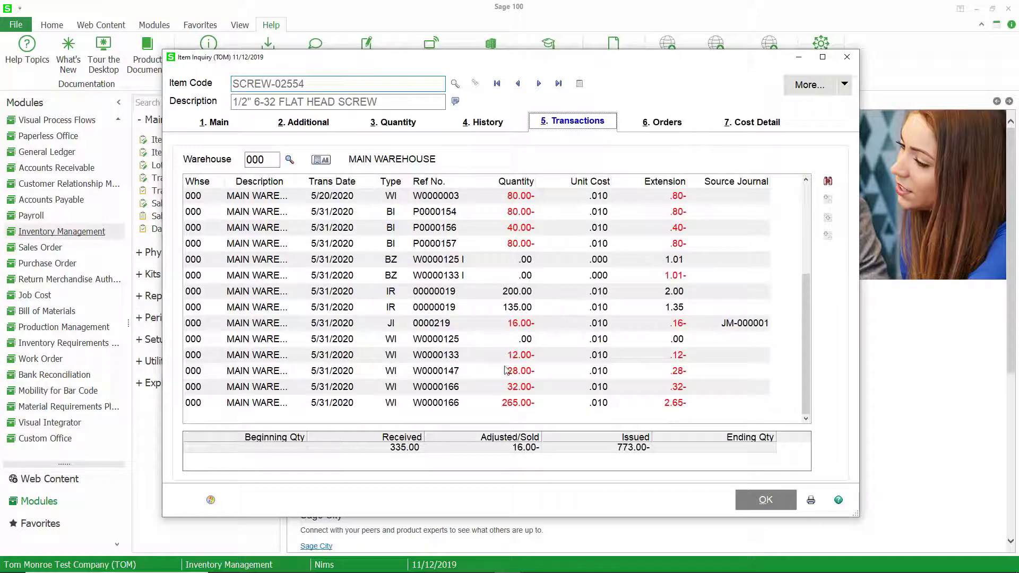
left_click(431, 323)
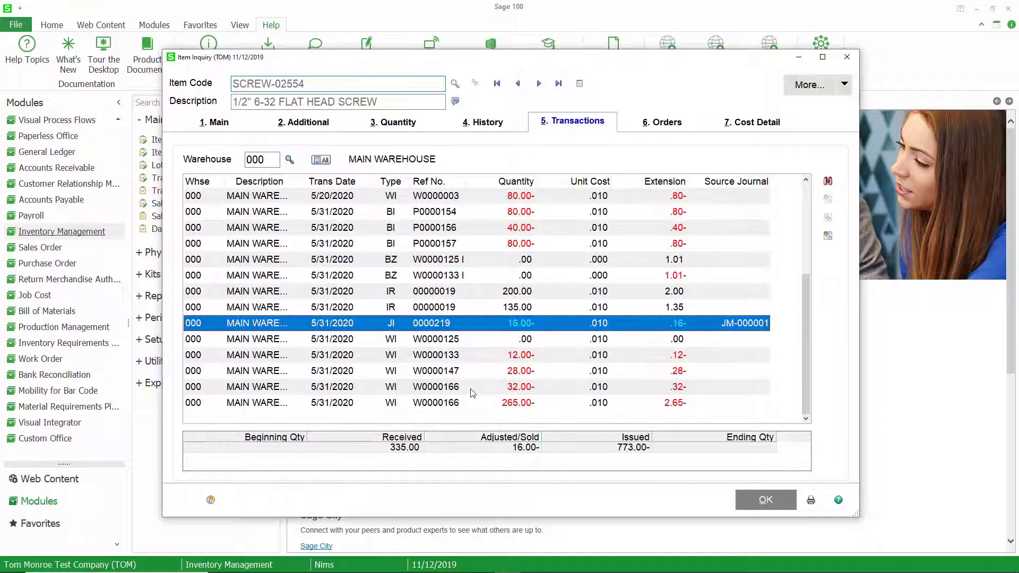
mouse_move(582, 381)
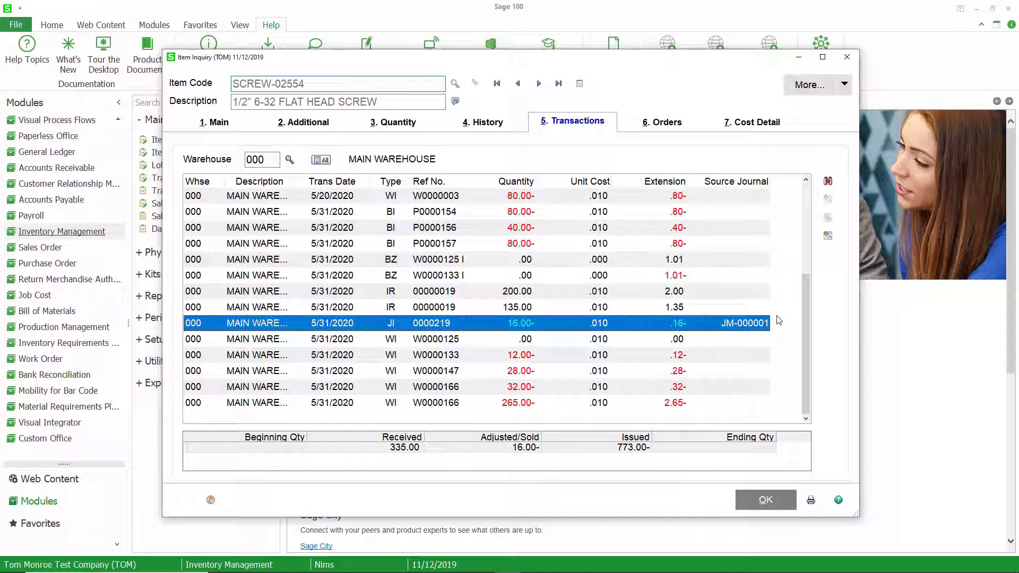
mouse_move(730, 327)
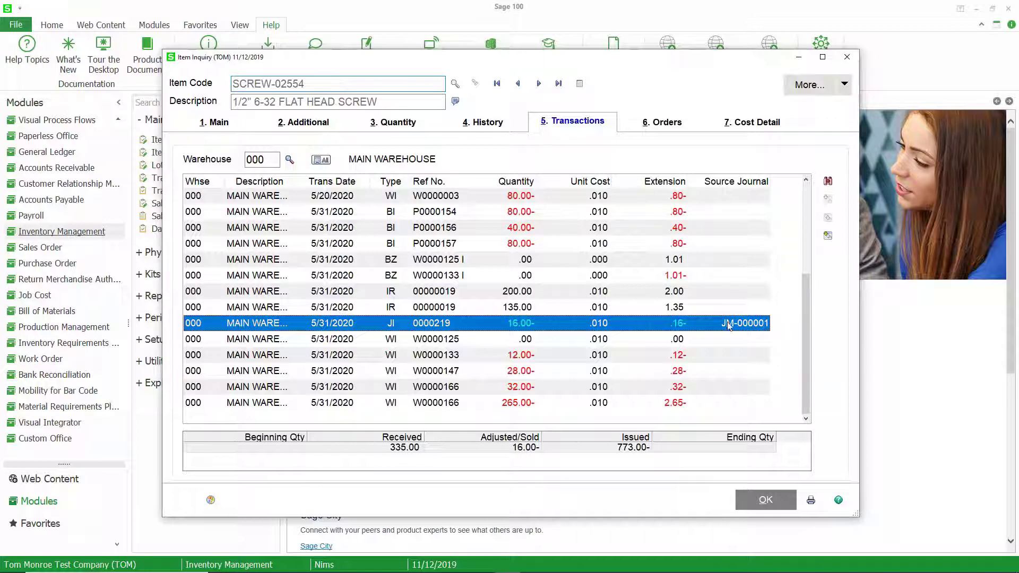
mouse_move(790, 333)
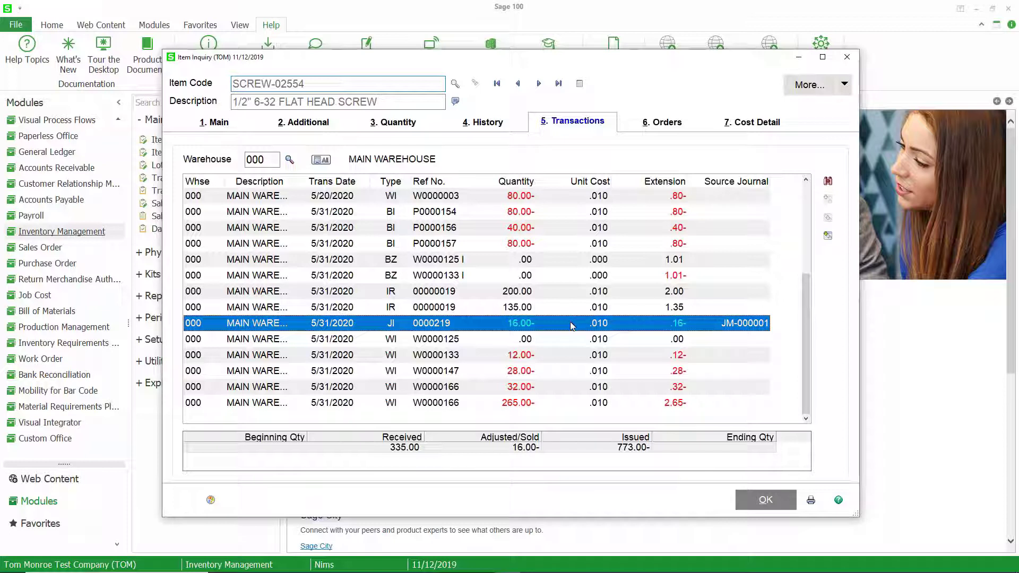
mouse_move(542, 326)
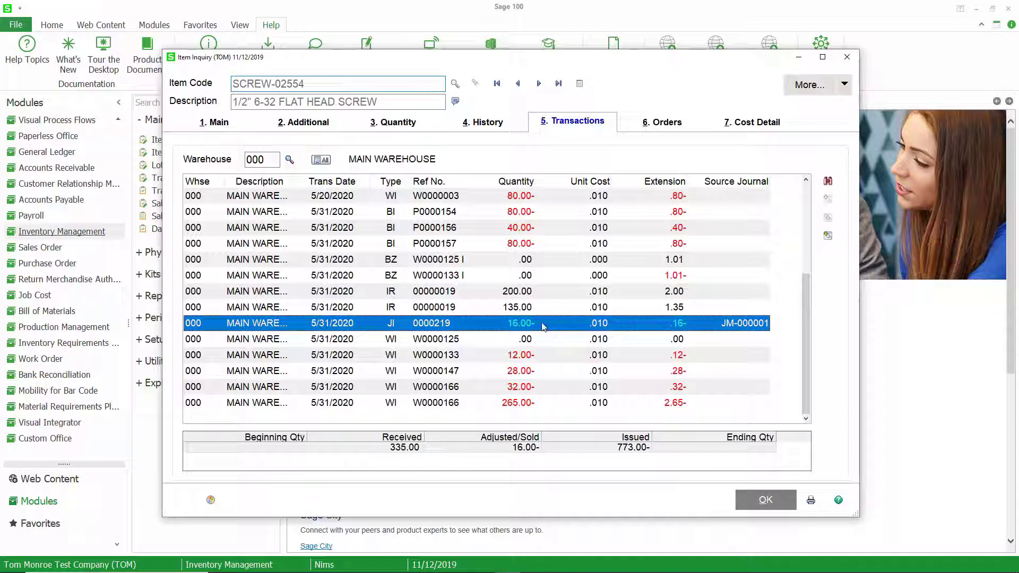